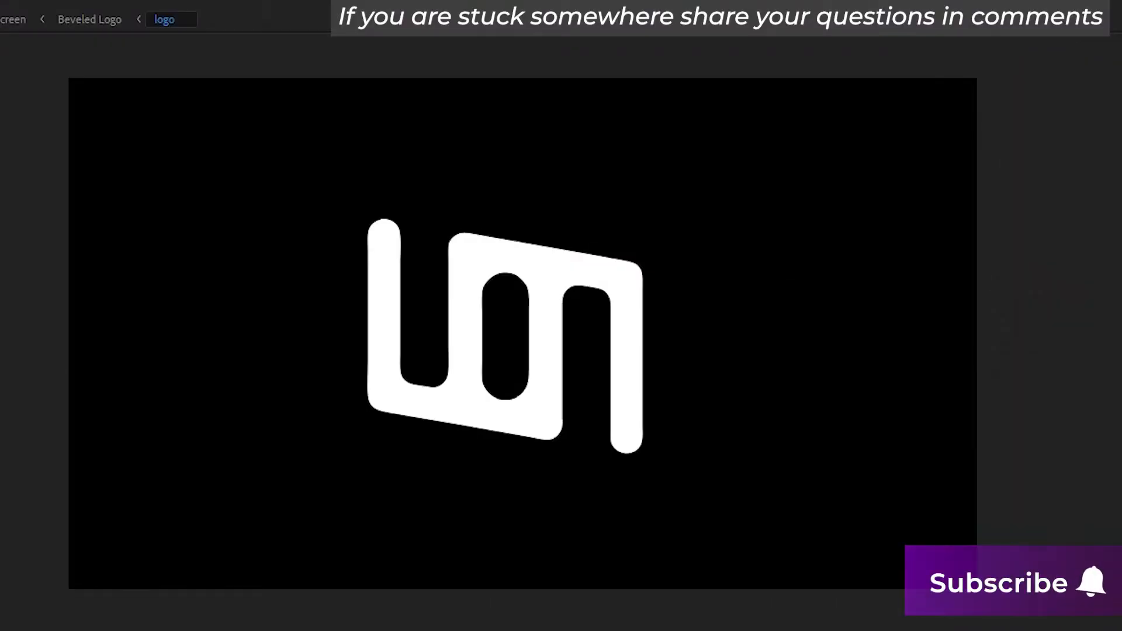
Create a new 1920×1080 composition and add a solid layer for the logo build.
{"action": "left_click", "coordinate": [50, 8]}
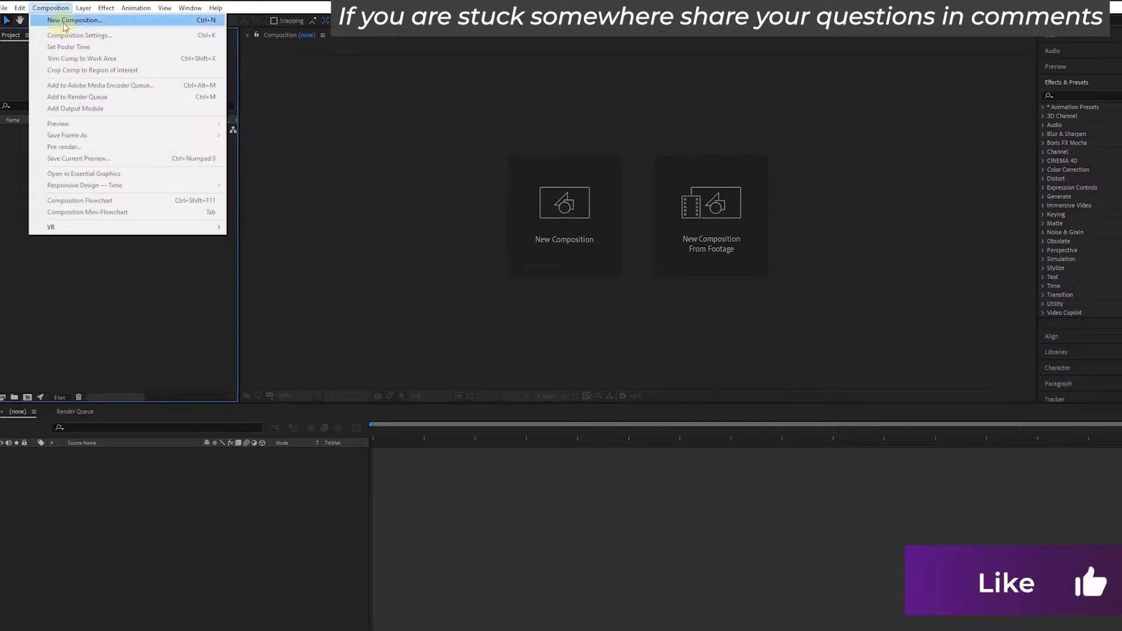
{"action": "left_click", "coordinate": [75, 20]}
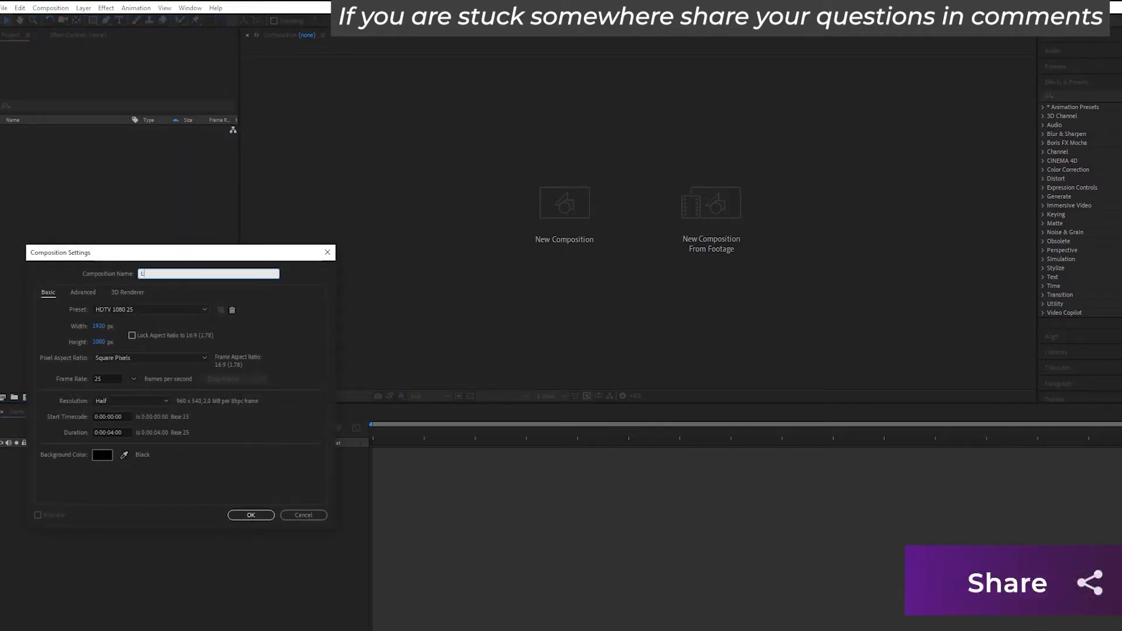
{"action": "left_click", "coordinate": [250, 514]}
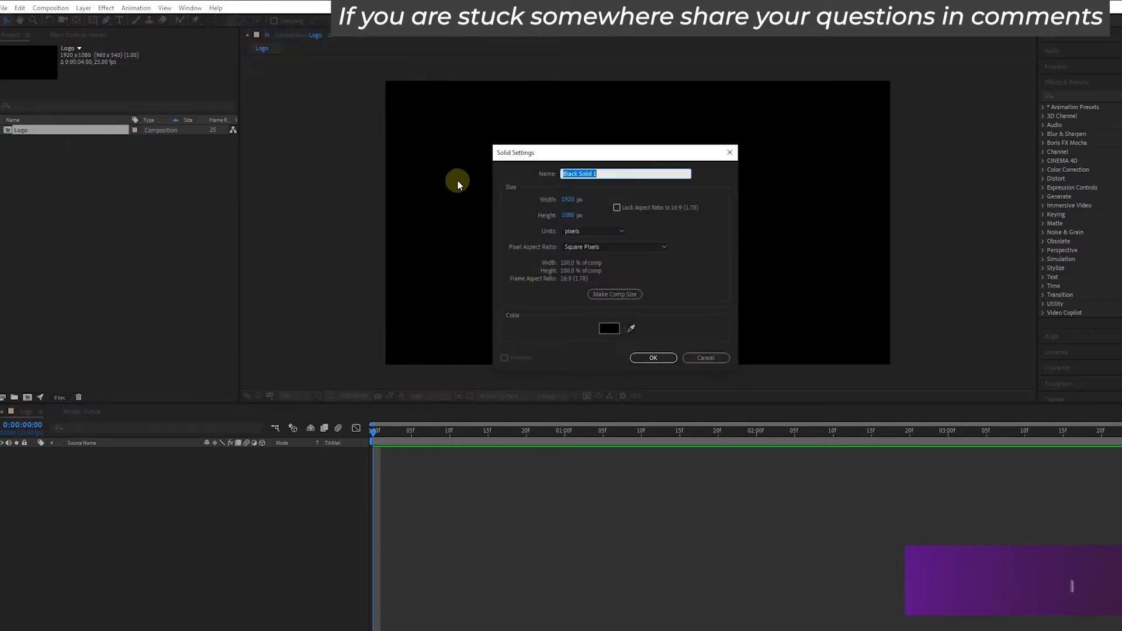
{"action": "left_click", "coordinate": [652, 357]}
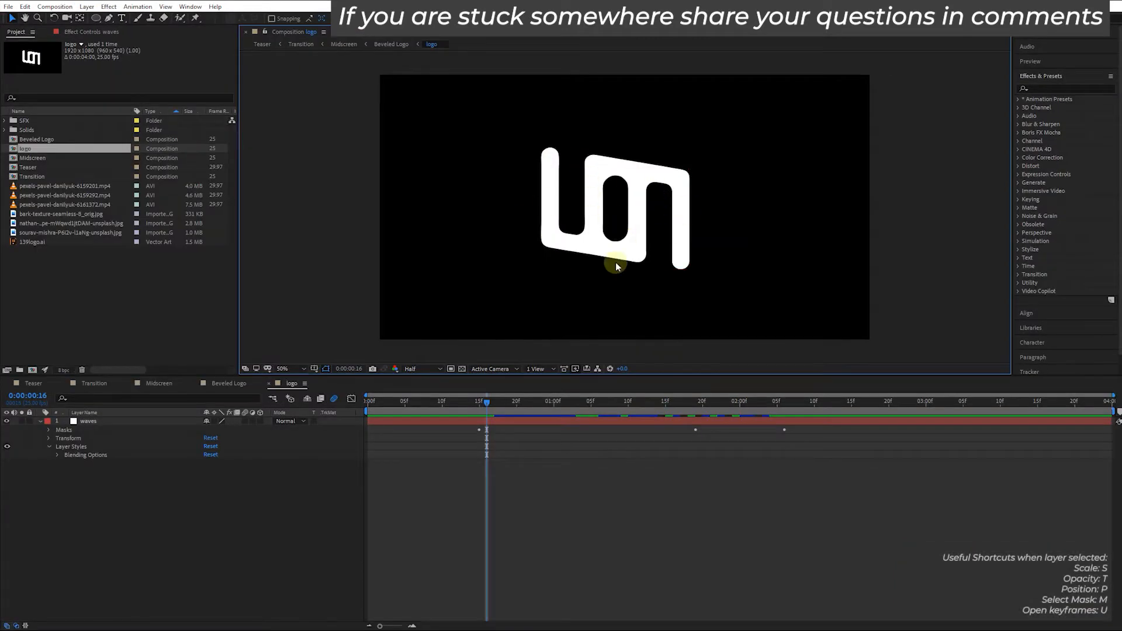
Add a solid named Beveled Logo and select the layer to receive the next effect.
{"action": "left_click", "coordinate": [83, 7]}
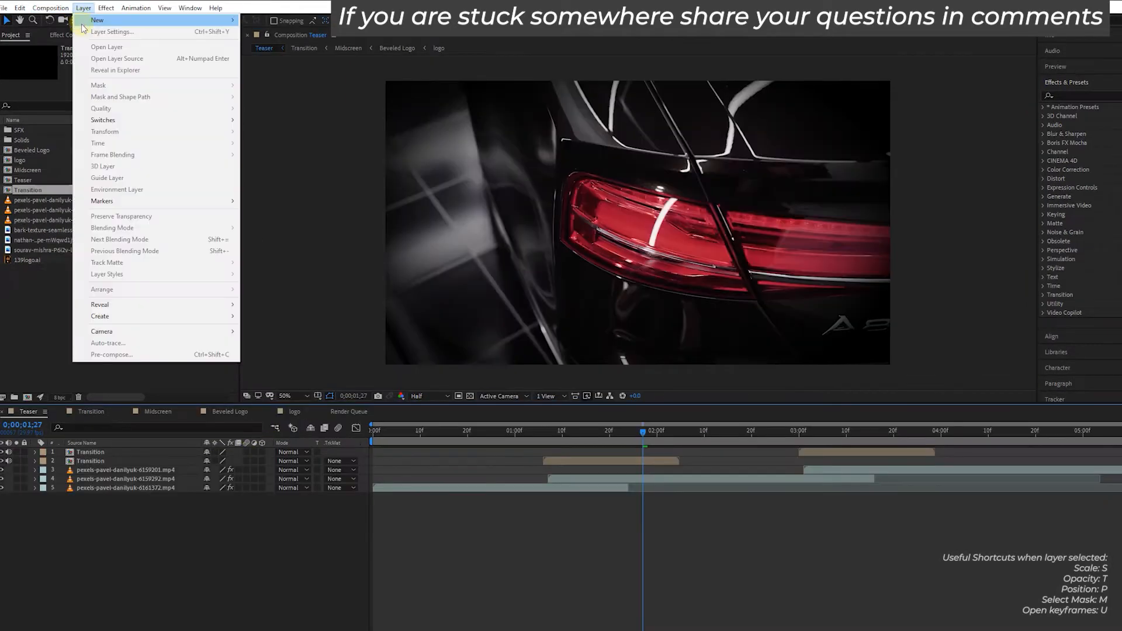
{"action": "left_click", "coordinate": [97, 20]}
{"action": "type", "text": "Beveled Logo"}
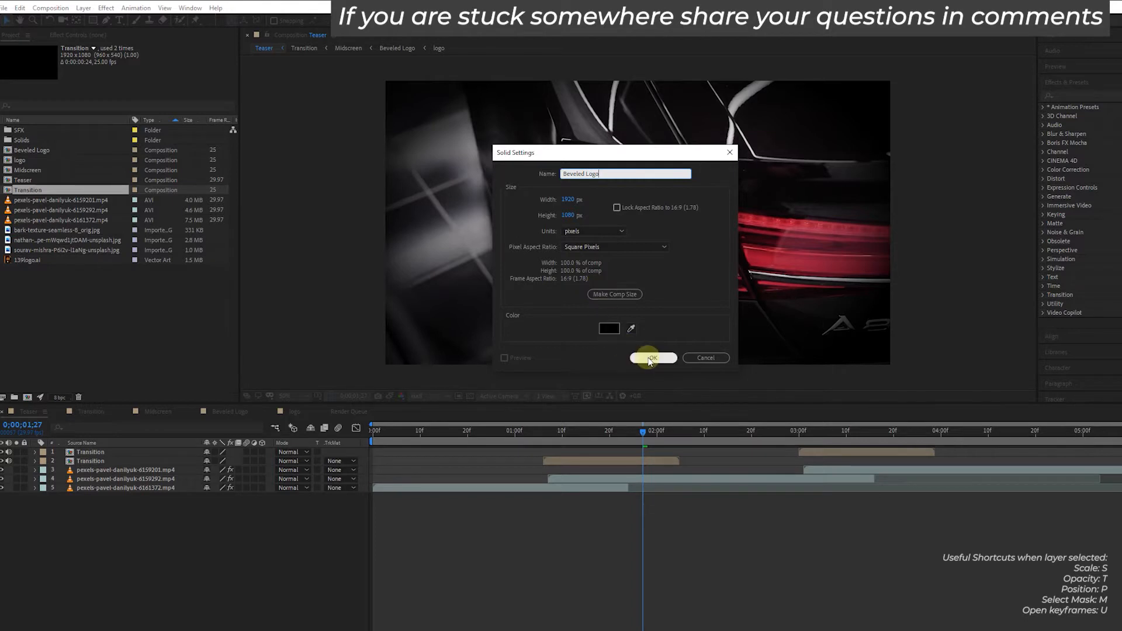
{"action": "left_click", "coordinate": [651, 357]}
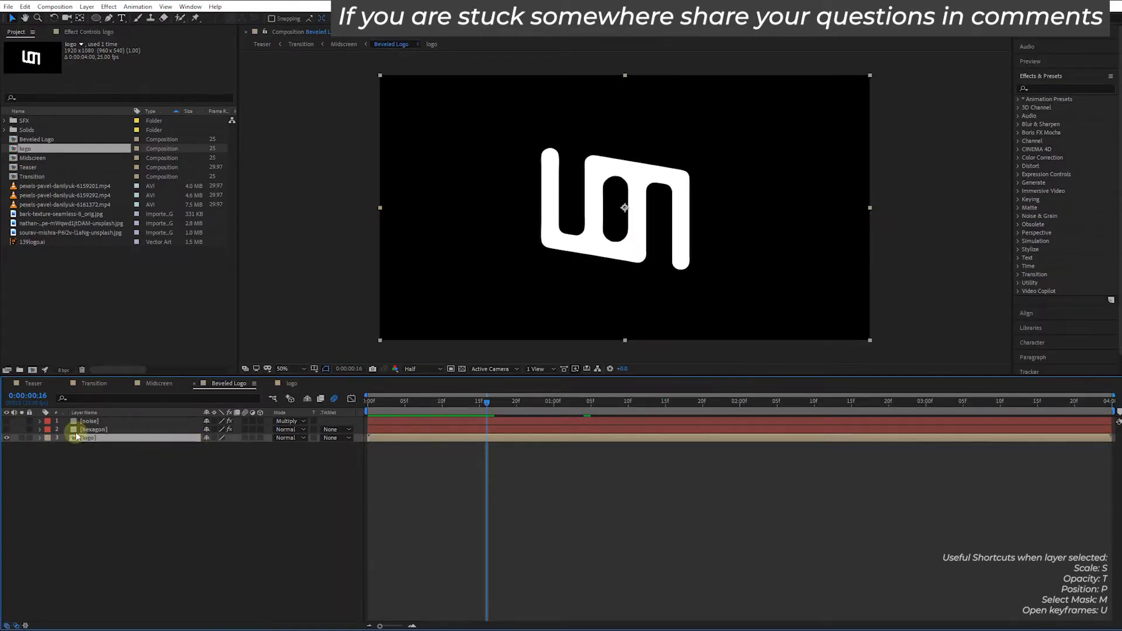
{"action": "left_click", "coordinate": [93, 429]}
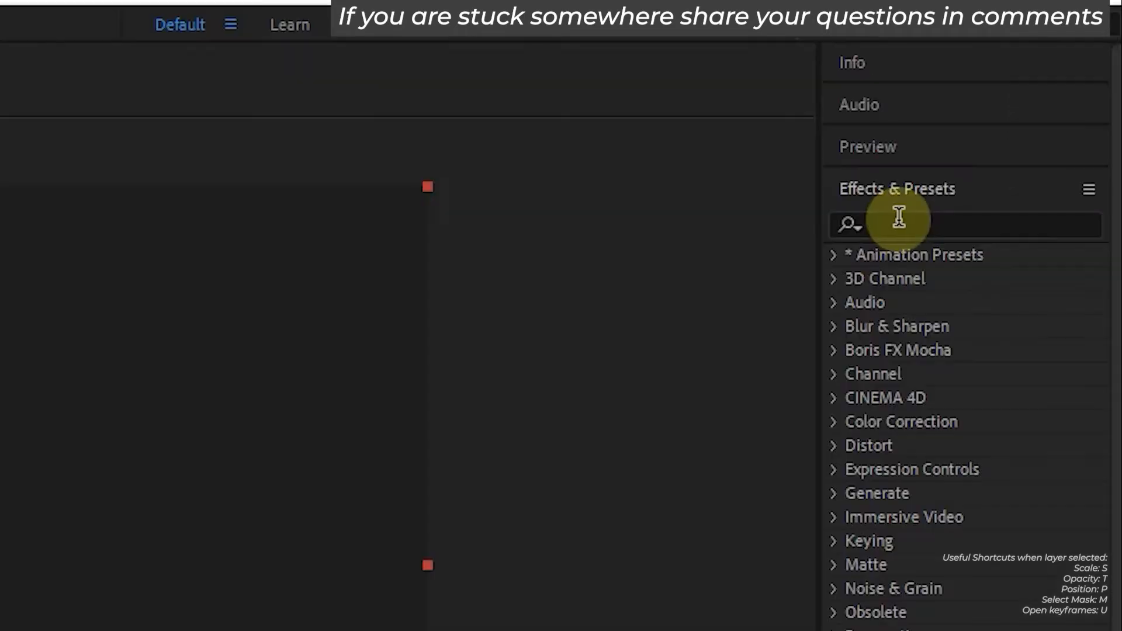
Apply CC HexTile to the hexagon layer and invert its alpha for a fine honeycomb pattern.
{"action": "type", "text": "hext"}
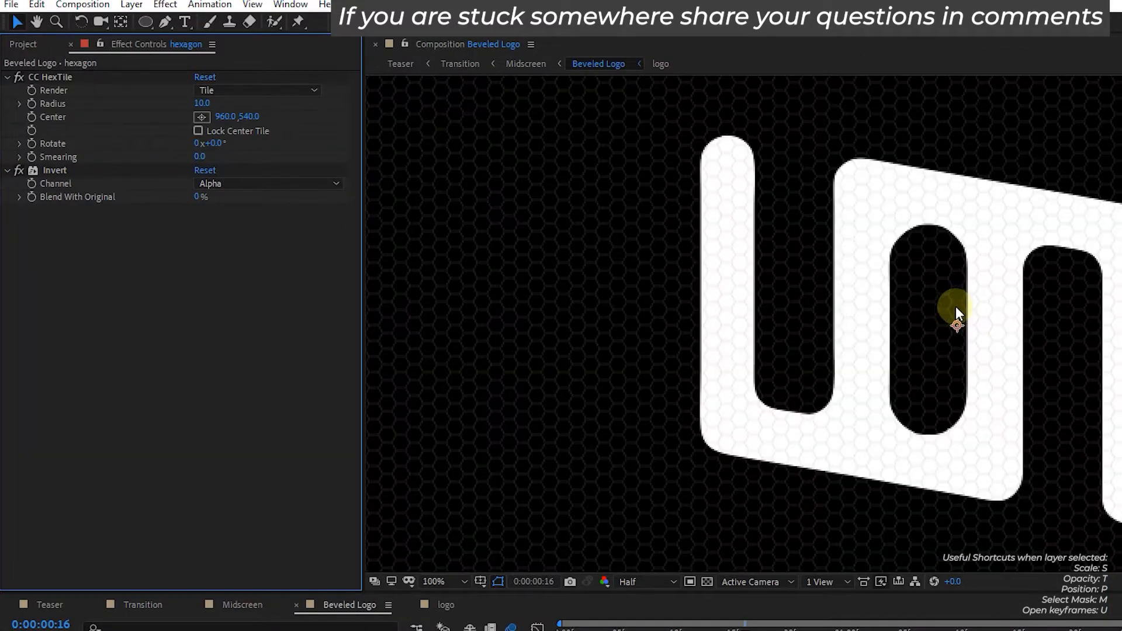
{"action": "left_click", "coordinate": [15, 171]}
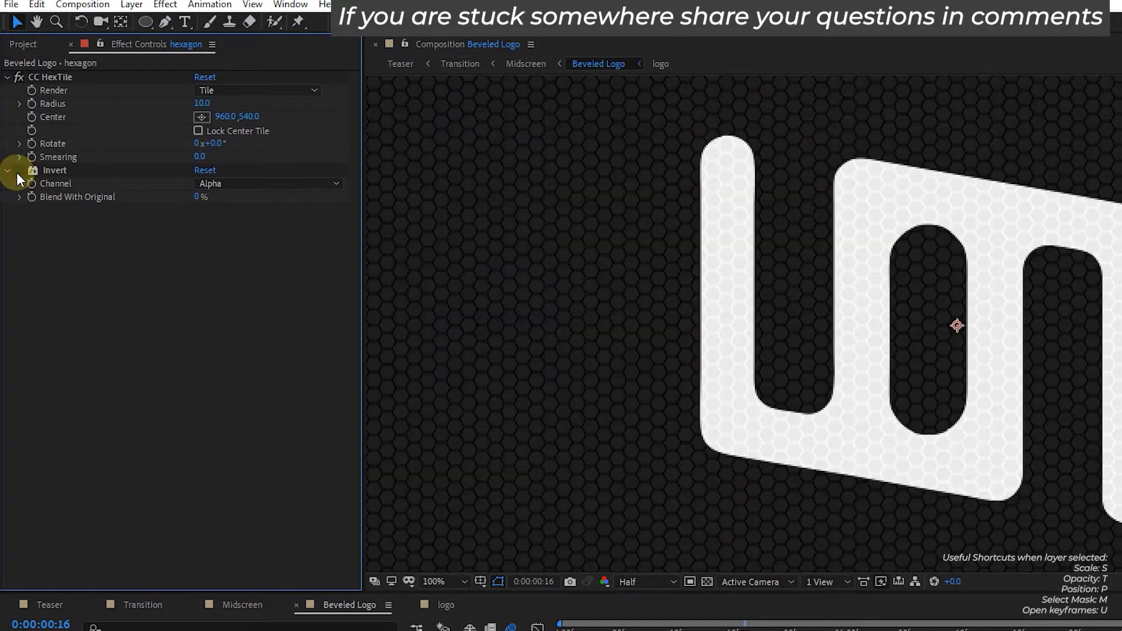
{"action": "left_click", "coordinate": [18, 170]}
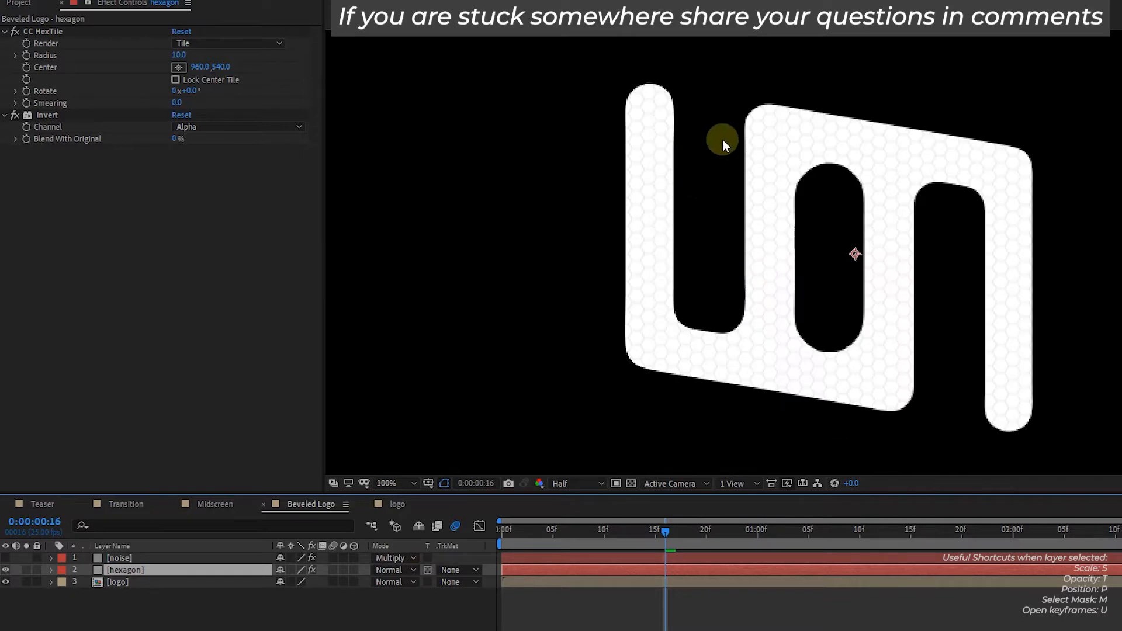
Apply Turbulent Noise in Multiply mode to the noise layer, then start naming a 'Mi...' composition.
{"action": "type", "text": "noi"}
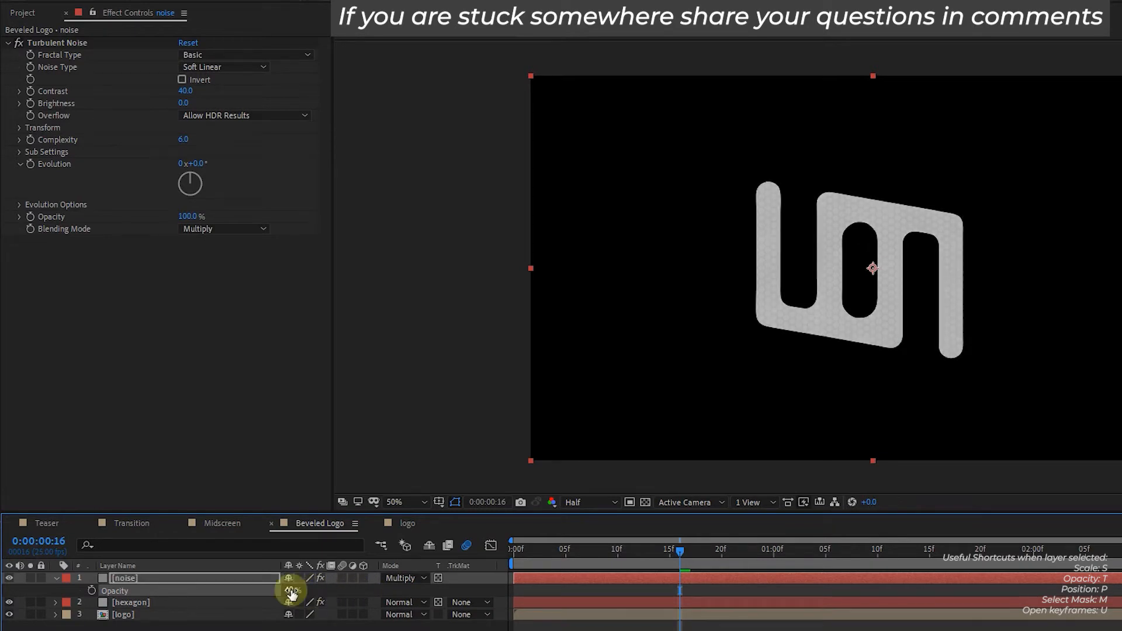
{"action": "type", "text": "Mi"}
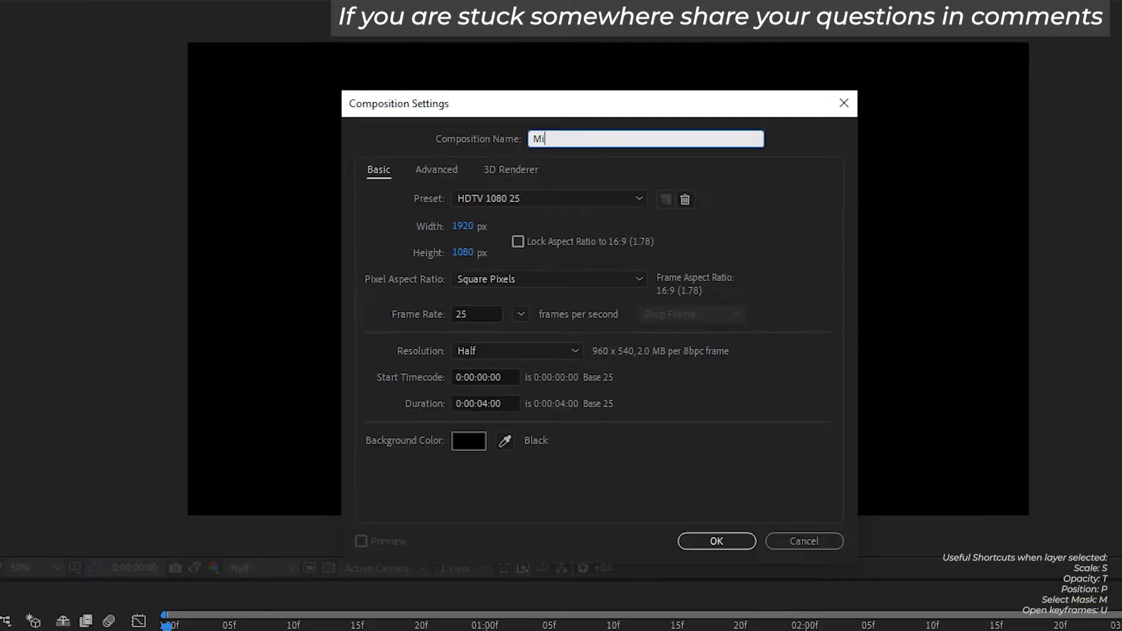
Confirm the Midscreen composition and apply a grid effect to its dark background.
{"action": "left_click", "coordinate": [715, 540]}
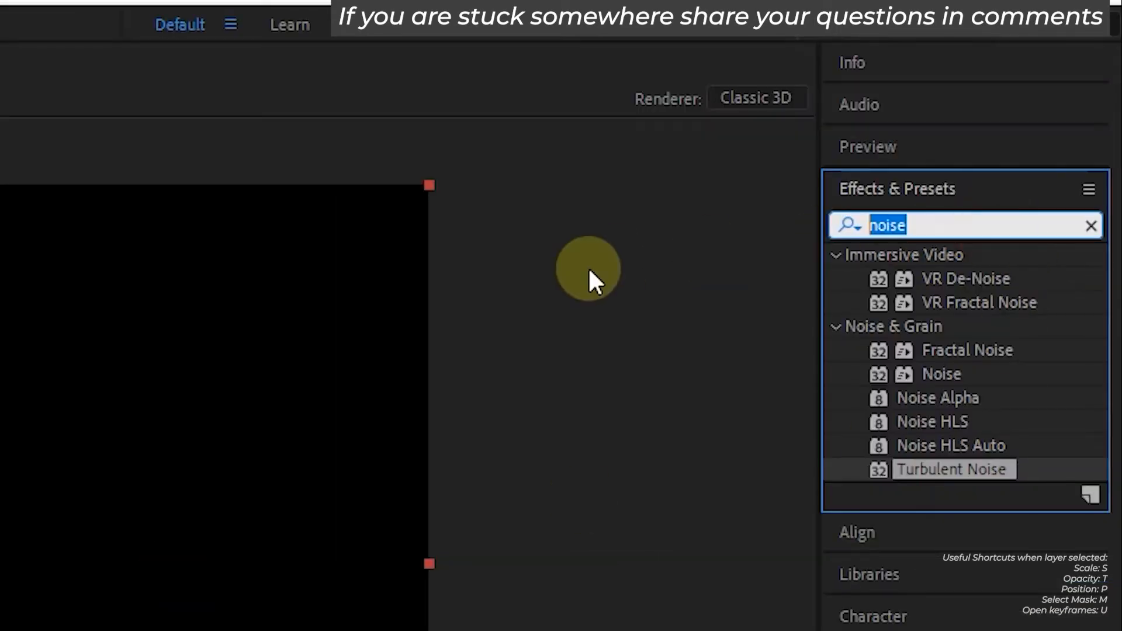
{"action": "type", "text": "gride"}
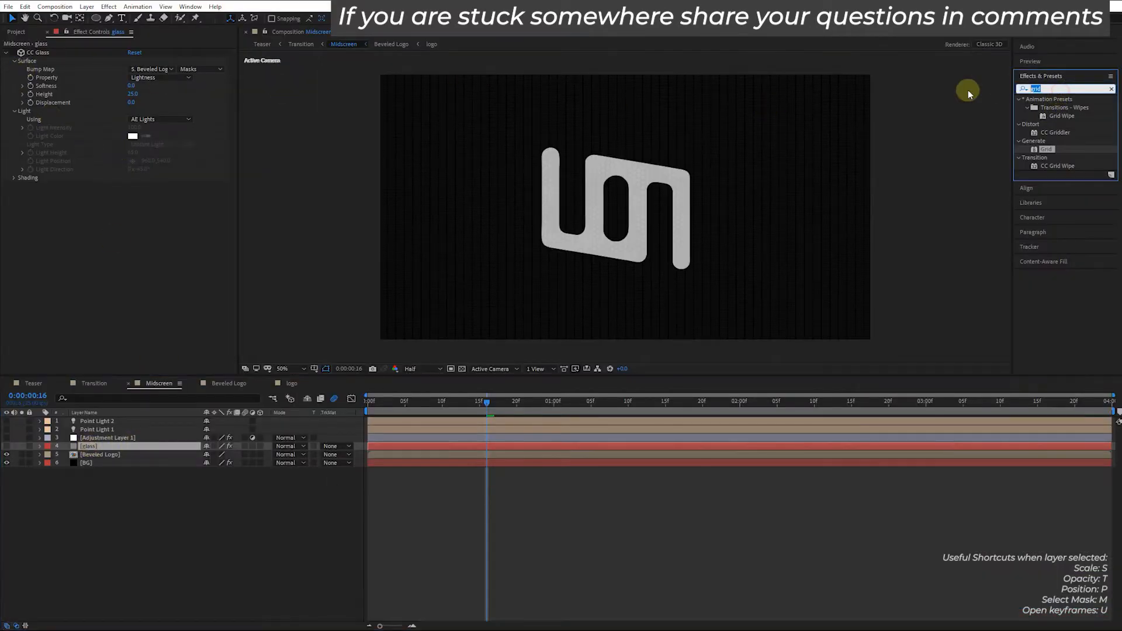
Apply CC Glass to the glass layer with Beveled Logo as its bump map.
{"action": "type", "text": "cc gl"}
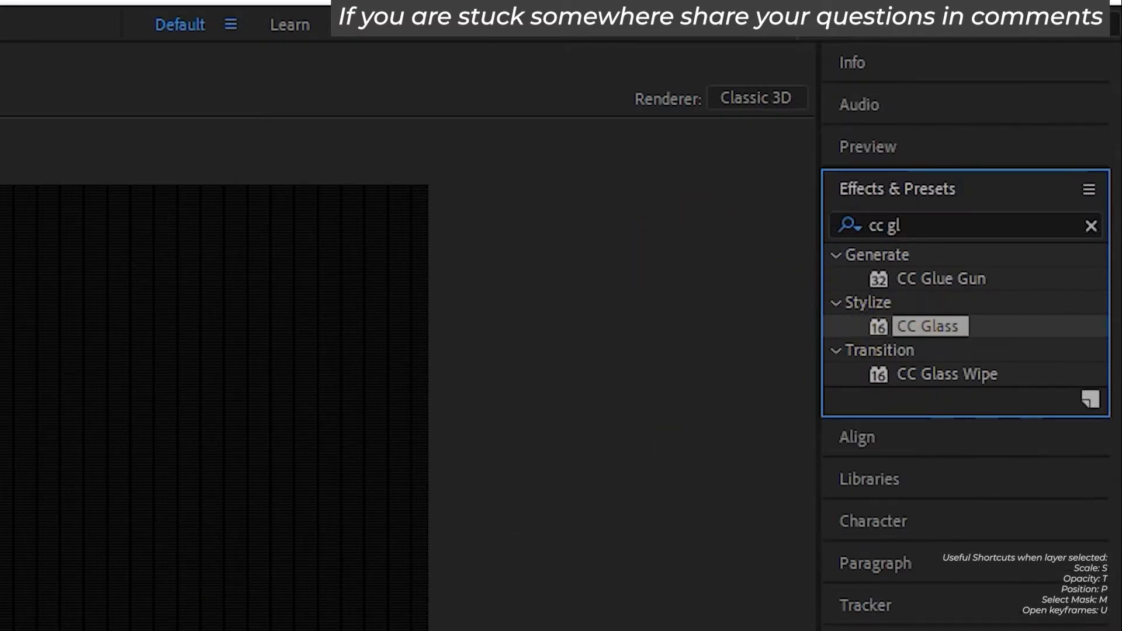
{"action": "double_click", "coordinate": [929, 326]}
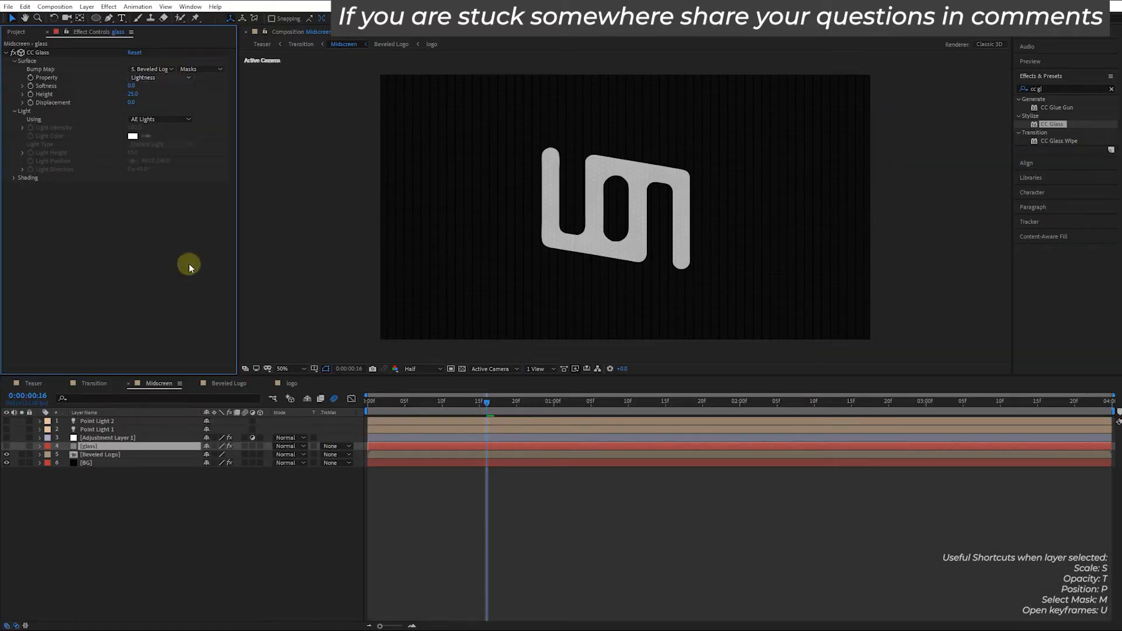
{"action": "left_click", "coordinate": [152, 69]}
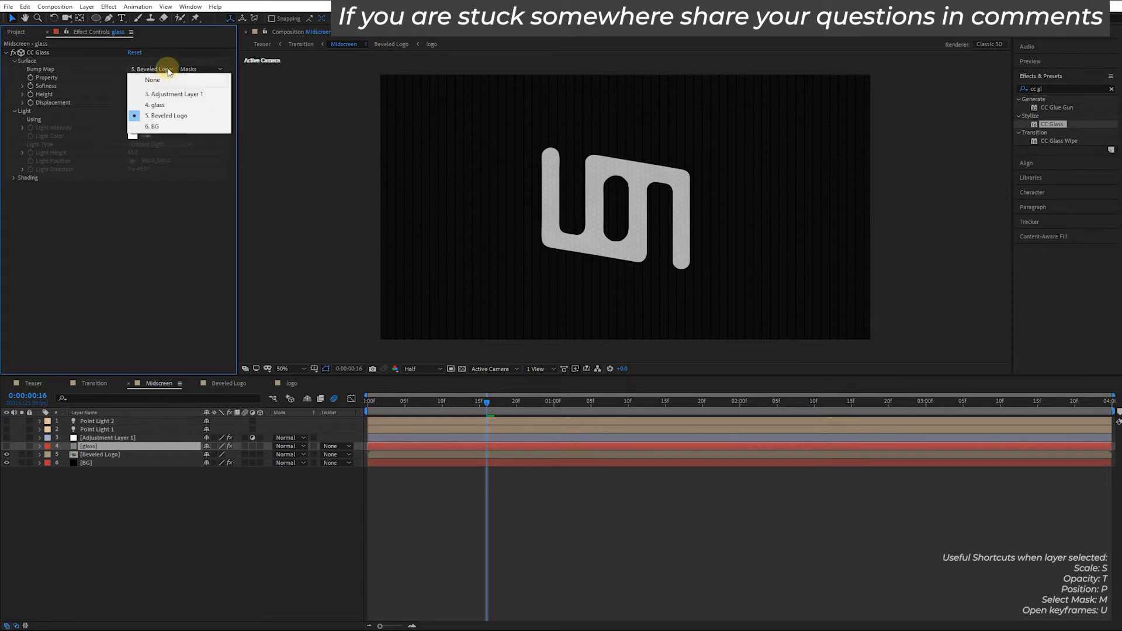
{"action": "left_click", "coordinate": [167, 116]}
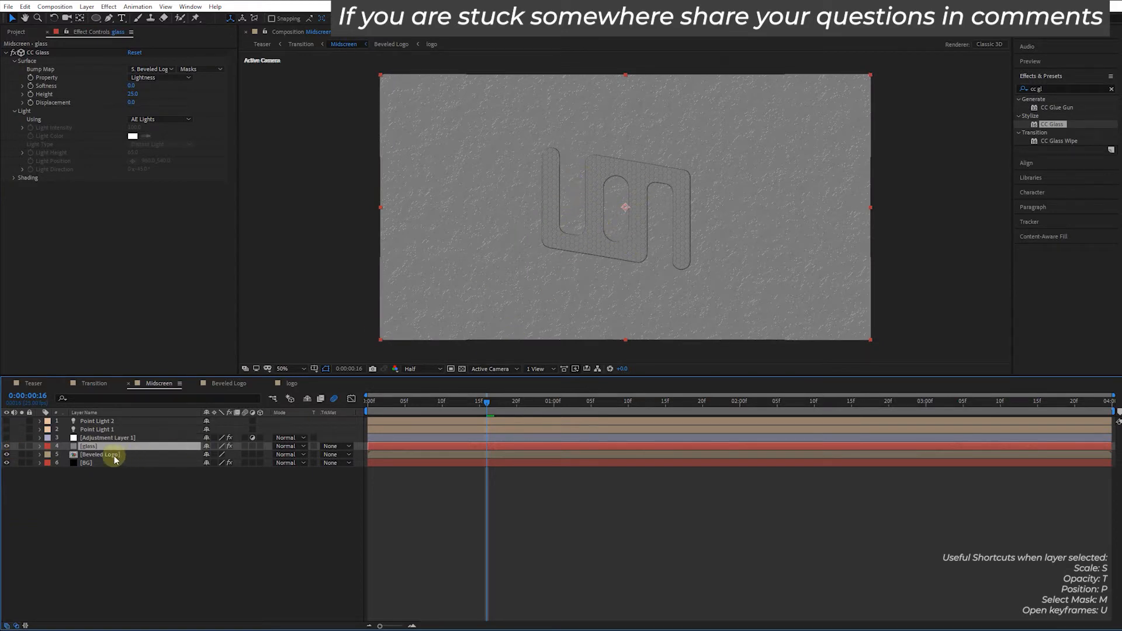
{"action": "left_click", "coordinate": [393, 43]}
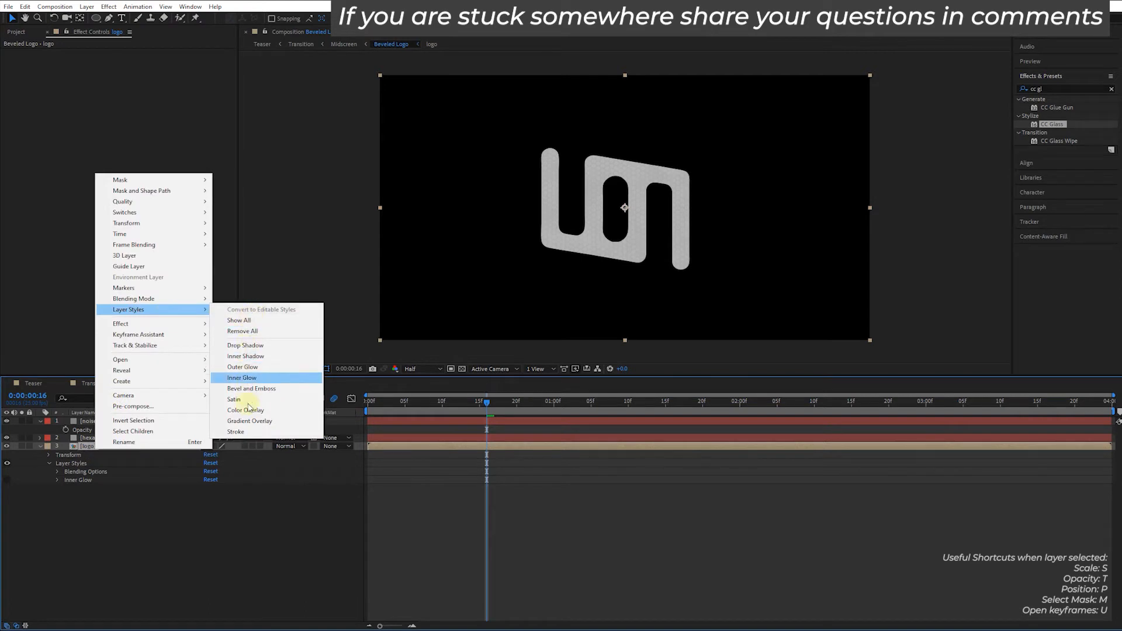
Add an Inner Glow layer style to the logo using a gradient colour and adjusted technique.
{"action": "left_click", "coordinate": [242, 377]}
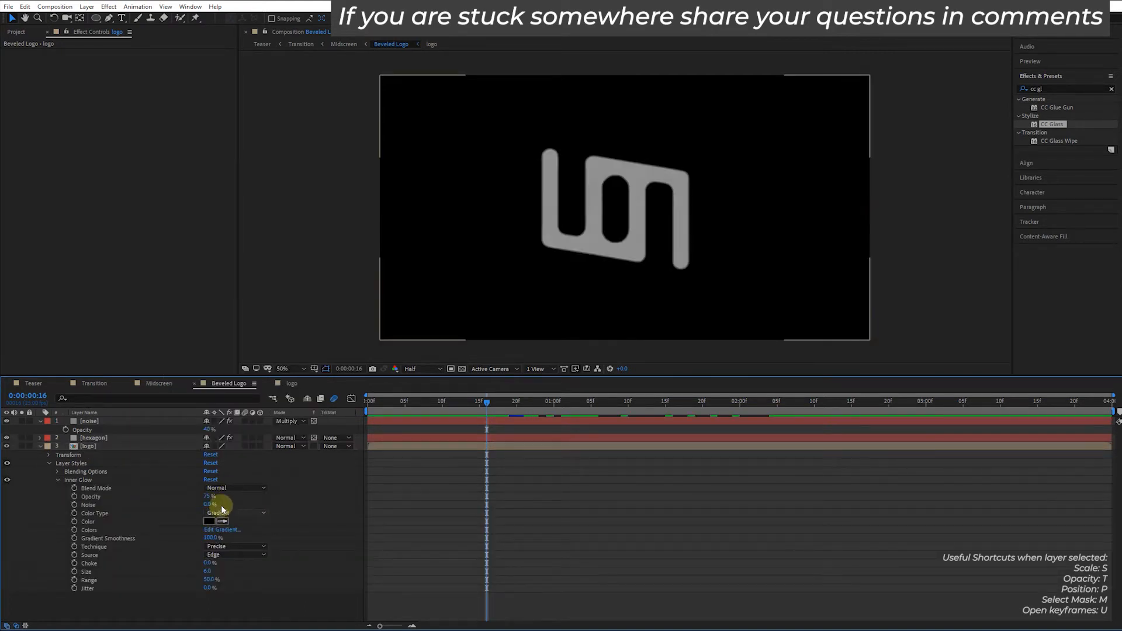
{"action": "left_click", "coordinate": [235, 489]}
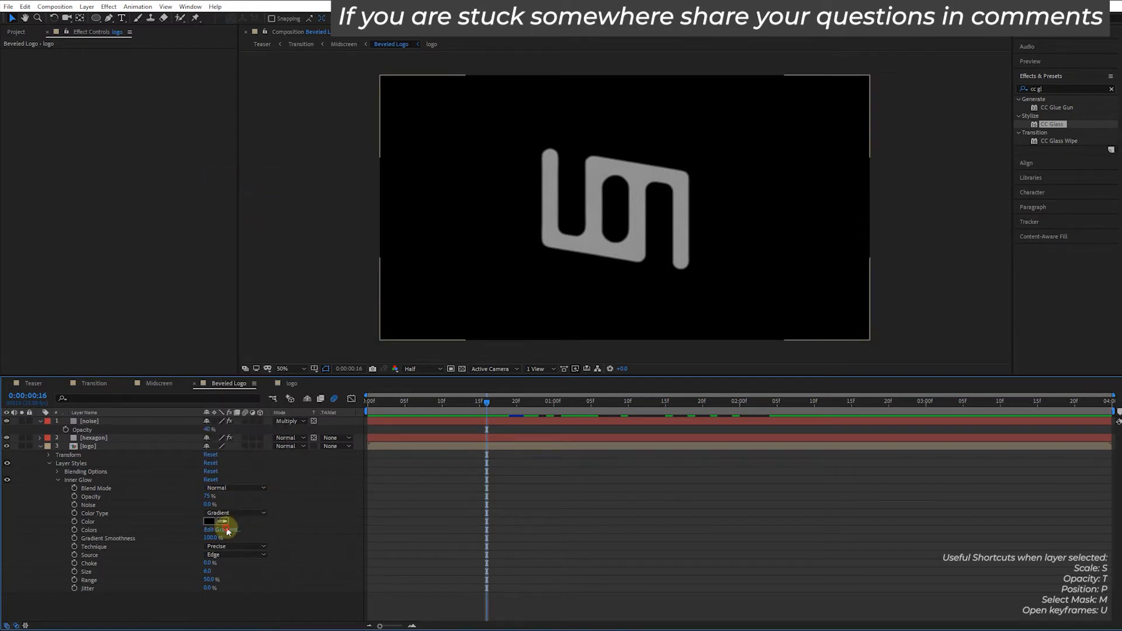
{"action": "left_click", "coordinate": [219, 529]}
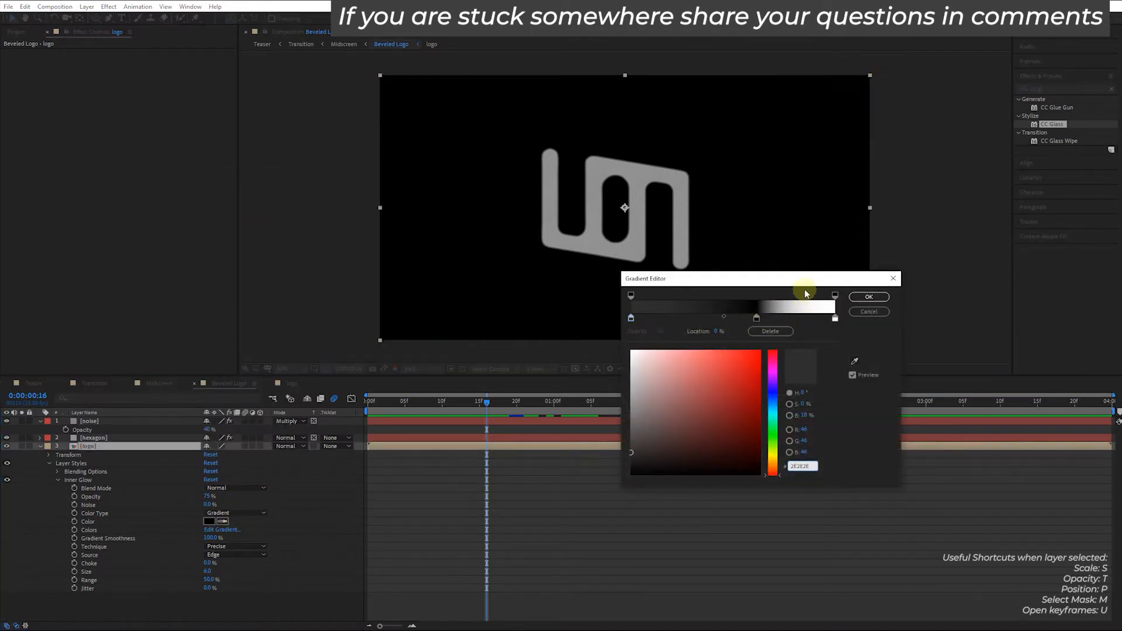
{"action": "left_click", "coordinate": [868, 296]}
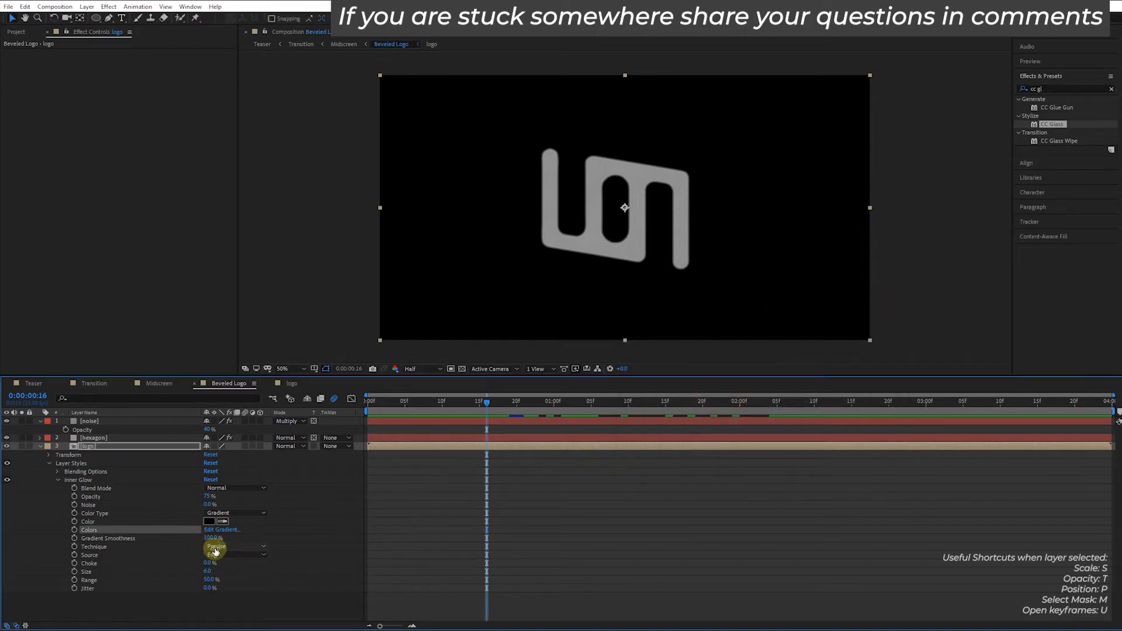
{"action": "left_click", "coordinate": [235, 546]}
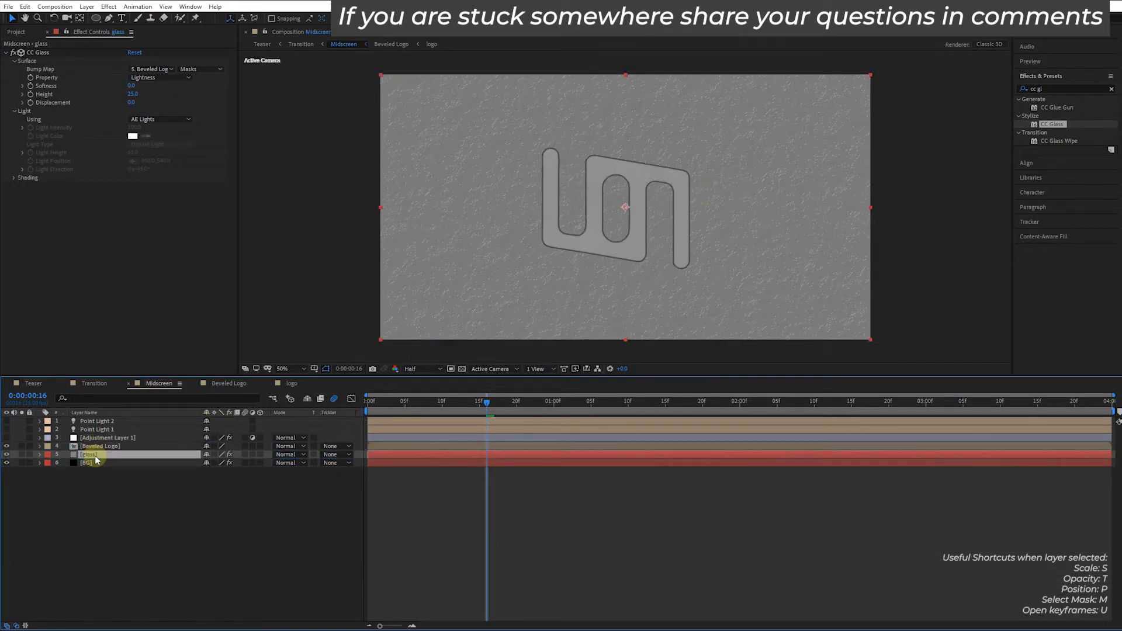
Set the glass layer's track matte to Alpha Matte [Beveled Logo], then reach Point Light 1's settings.
{"action": "left_click", "coordinate": [334, 455]}
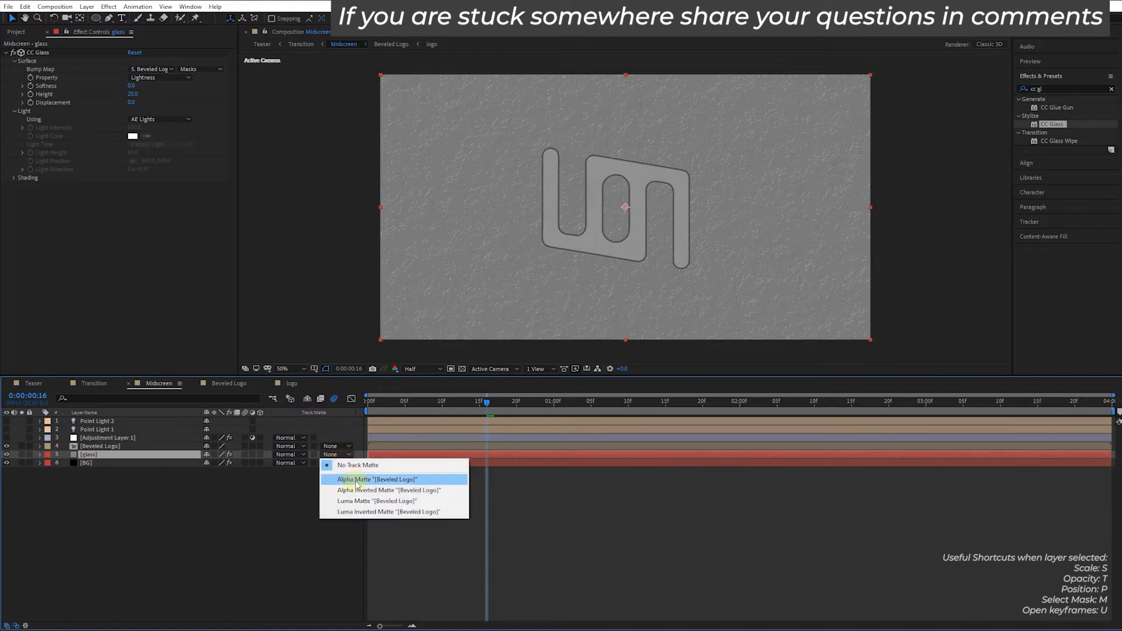
{"action": "left_click", "coordinate": [378, 479]}
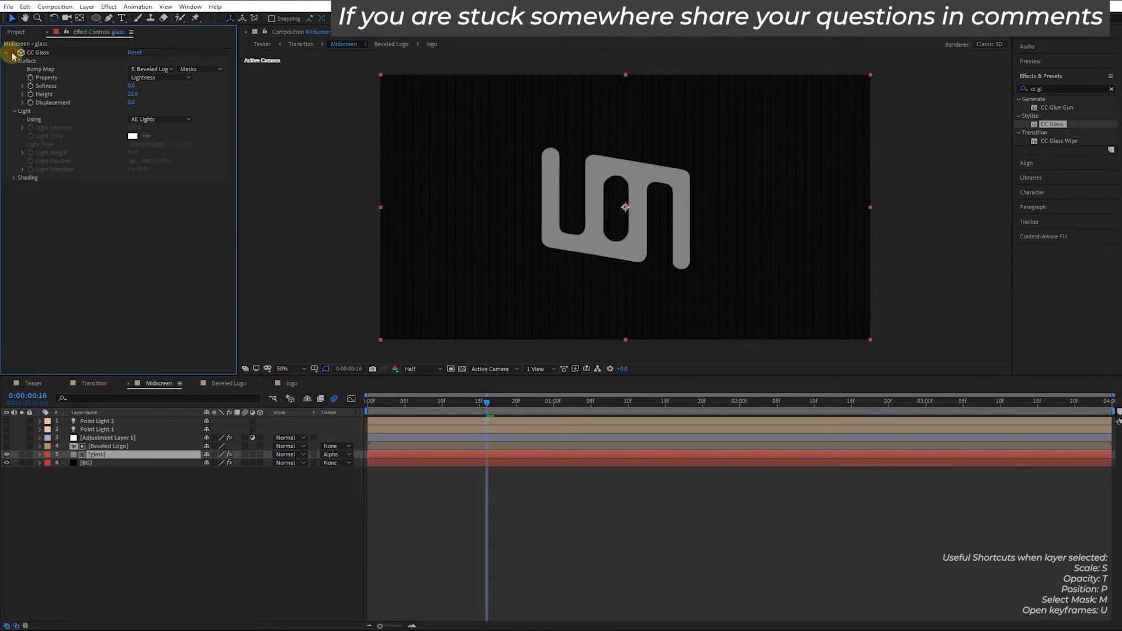
{"action": "double_click", "coordinate": [95, 429]}
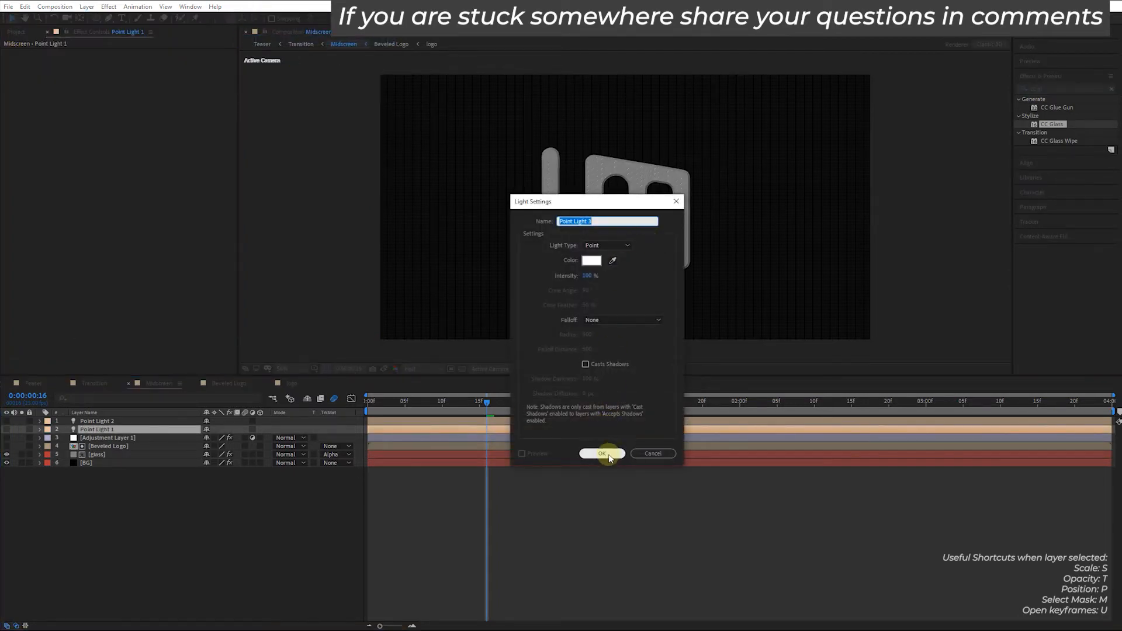
Confirm Point Light 1 as a white point light at 100% intensity.
{"action": "left_click", "coordinate": [602, 453]}
{"action": "type", "text": "curves"}
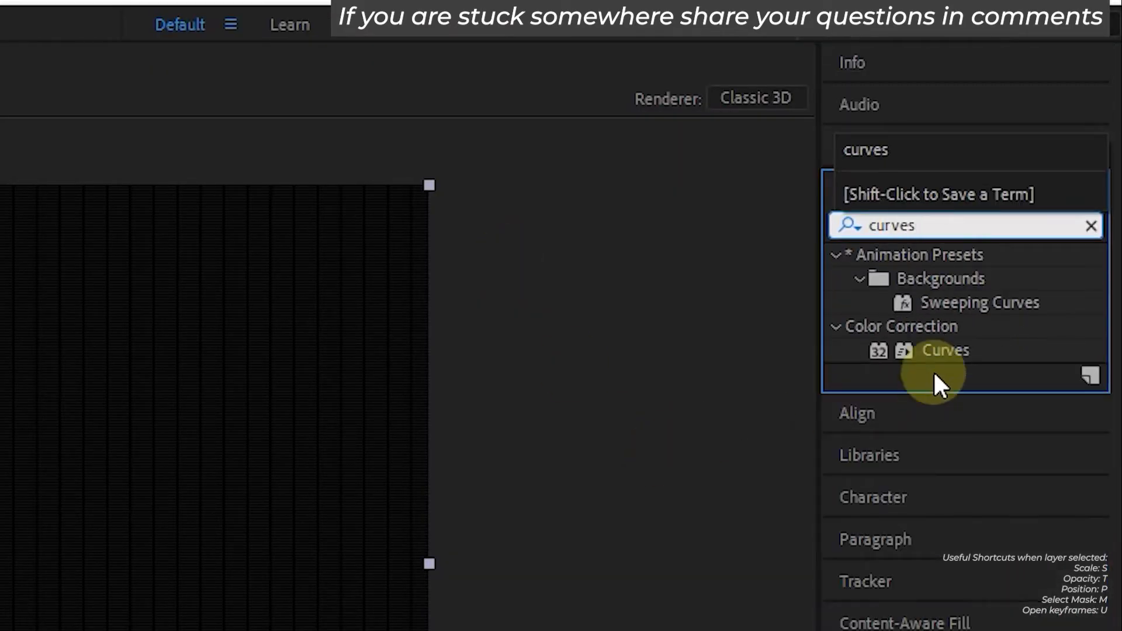
Apply the Color Correction > Curves effect to the layer.
{"action": "double_click", "coordinate": [944, 350]}
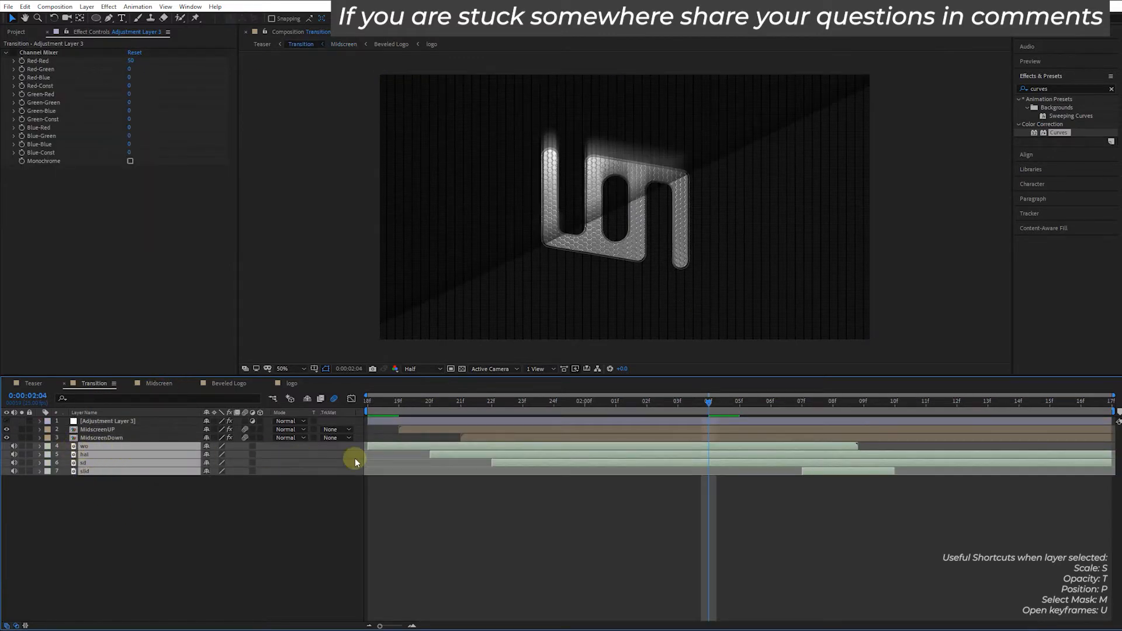
Select the MidscreenDown layer to reveal its CC Light Burst, CC Tiler and Transform effects.
{"action": "left_click", "coordinate": [100, 437]}
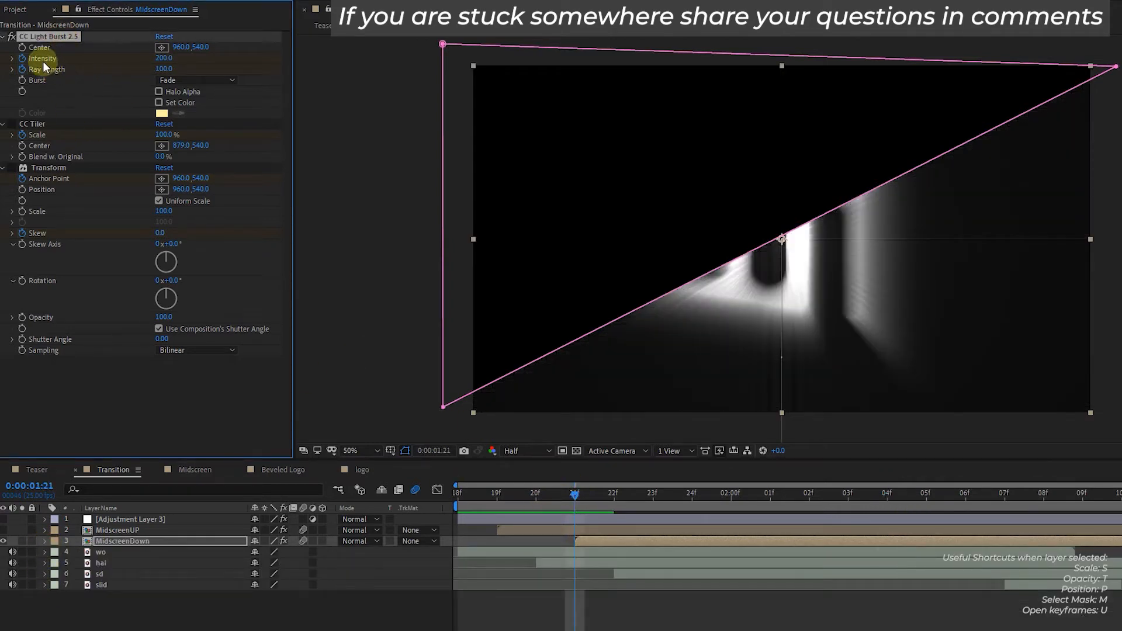
Keyframe CC Light Burst 2.5 Intensity and Ray Length, fading both to 0 near 0:00:02:01.
{"action": "left_click", "coordinate": [21, 59]}
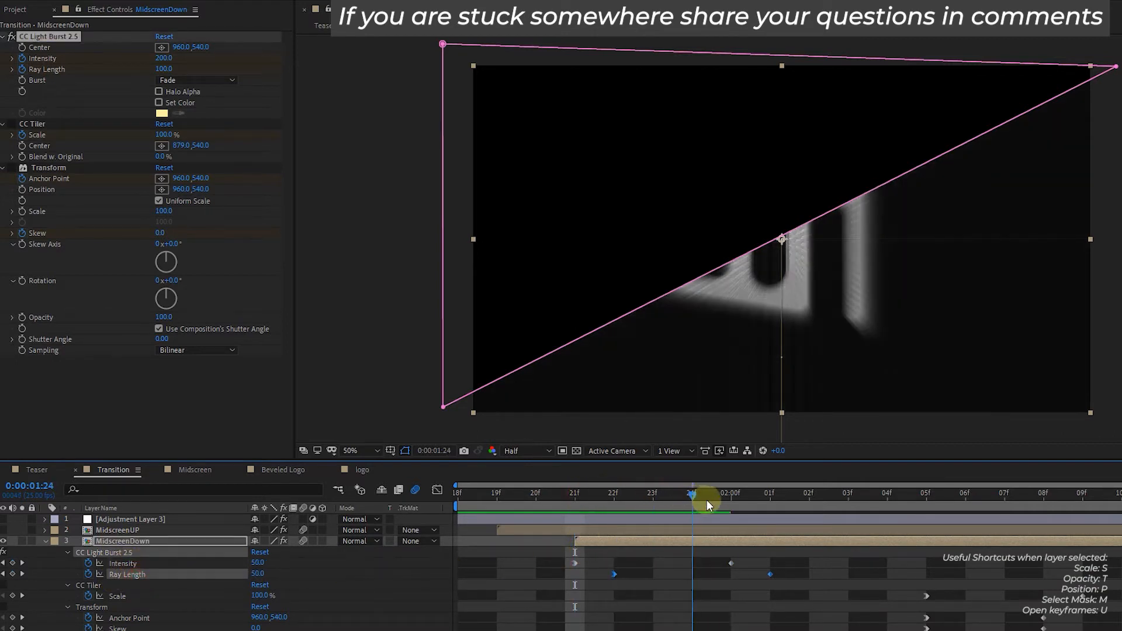
{"action": "left_click_drag", "start_coordinate": [707, 506], "coordinate": [768, 511]}
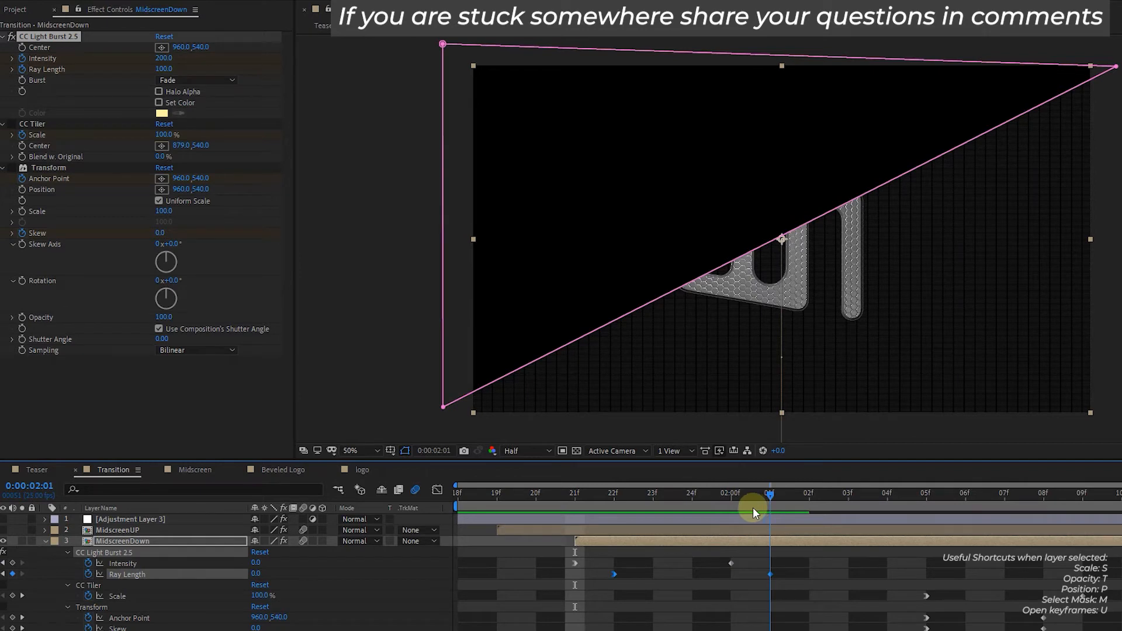
{"action": "left_click_drag", "start_coordinate": [769, 511], "coordinate": [613, 511]}
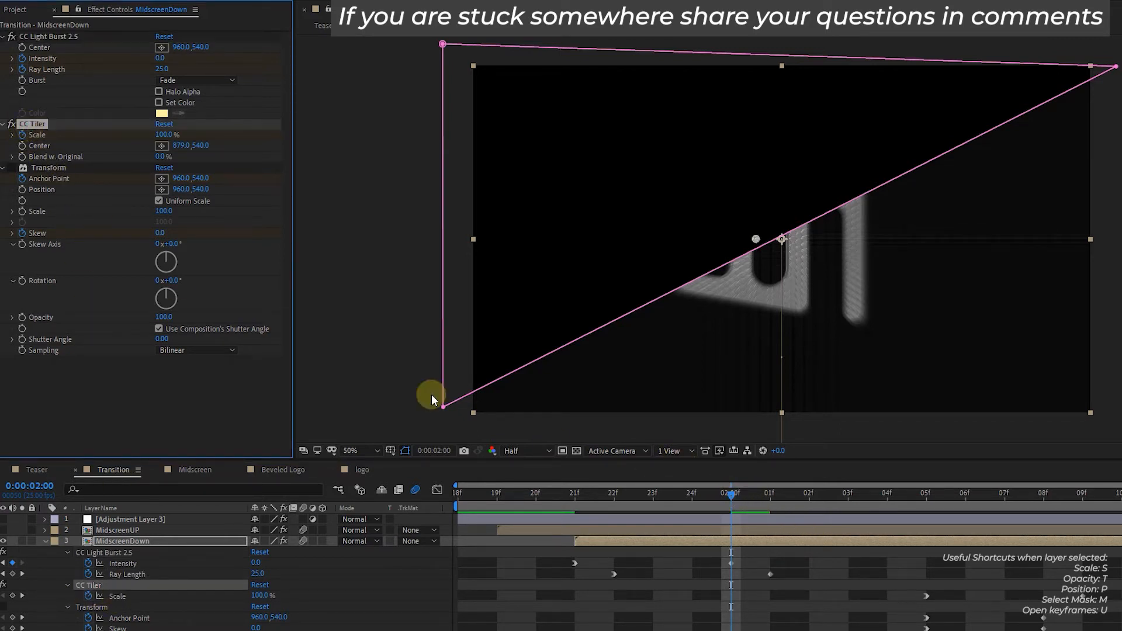
{"action": "mouse_move", "coordinate": [141, 147]}
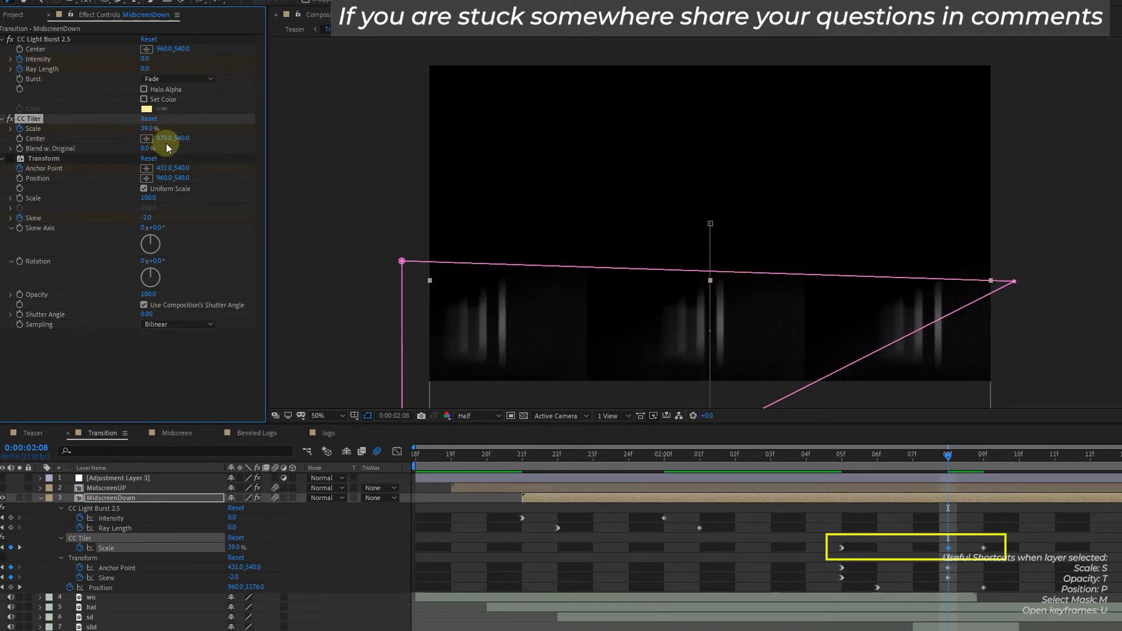
Lower CC Tiler Scale to 39% with Skew -2 and Position Y 1276 keyframed on the lower half.
{"action": "left_click_drag", "start_coordinate": [166, 128], "coordinate": [167, 128]}
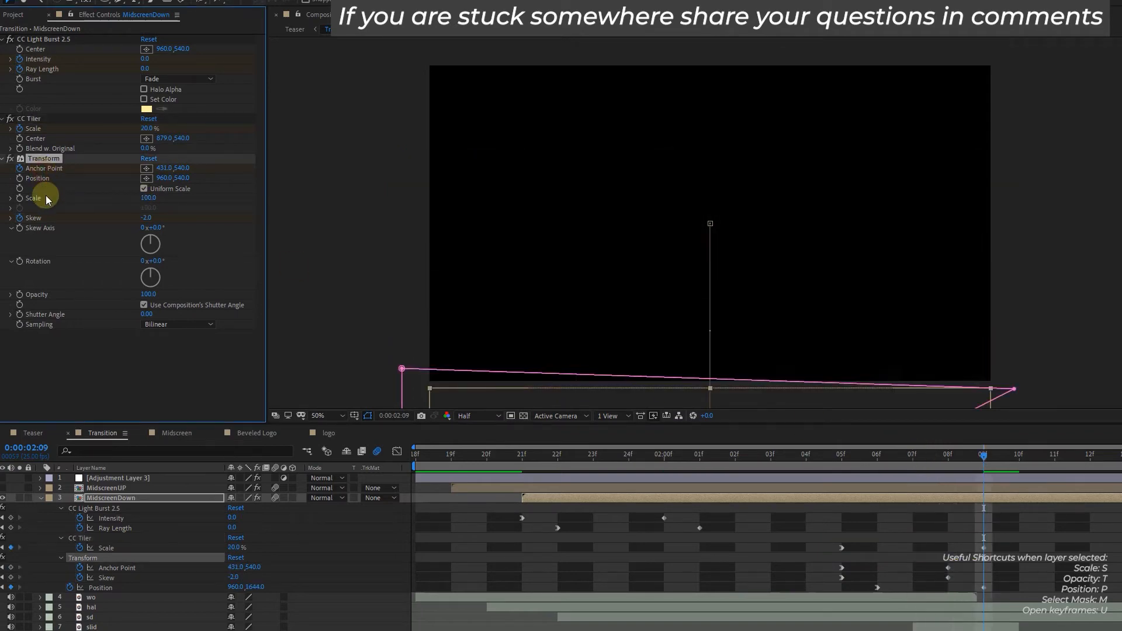
At 0:00:02:09 set CC Tiler Scale 20% and Position Y 1644, then preview and collapse the lower half.
{"action": "left_click", "coordinate": [910, 454]}
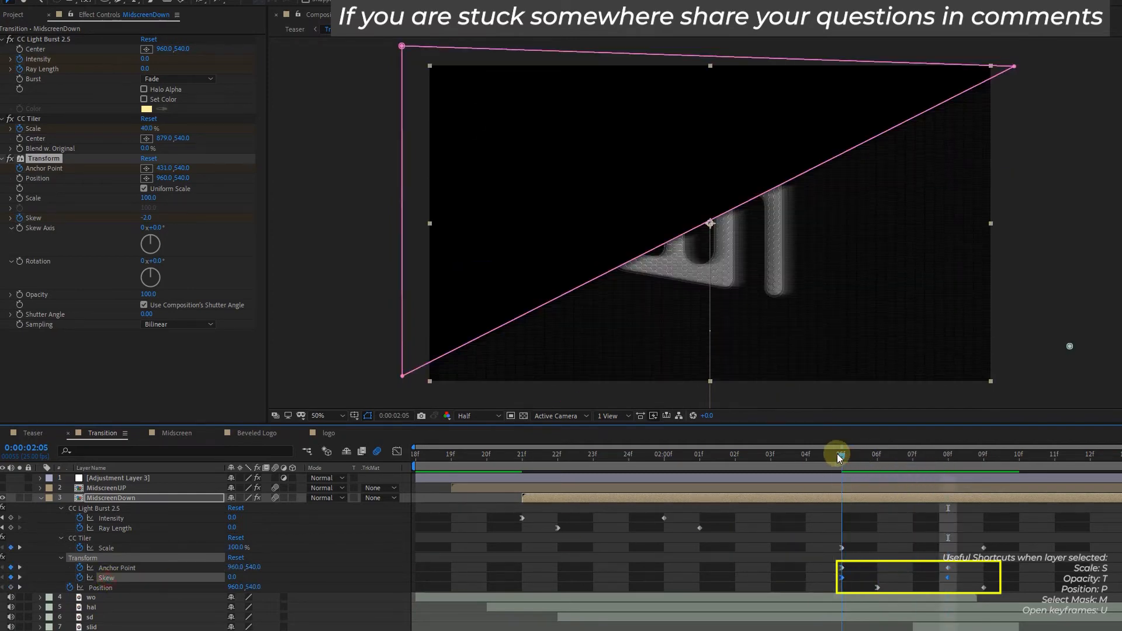
{"action": "left_click_drag", "start_coordinate": [837, 453], "coordinate": [904, 453]}
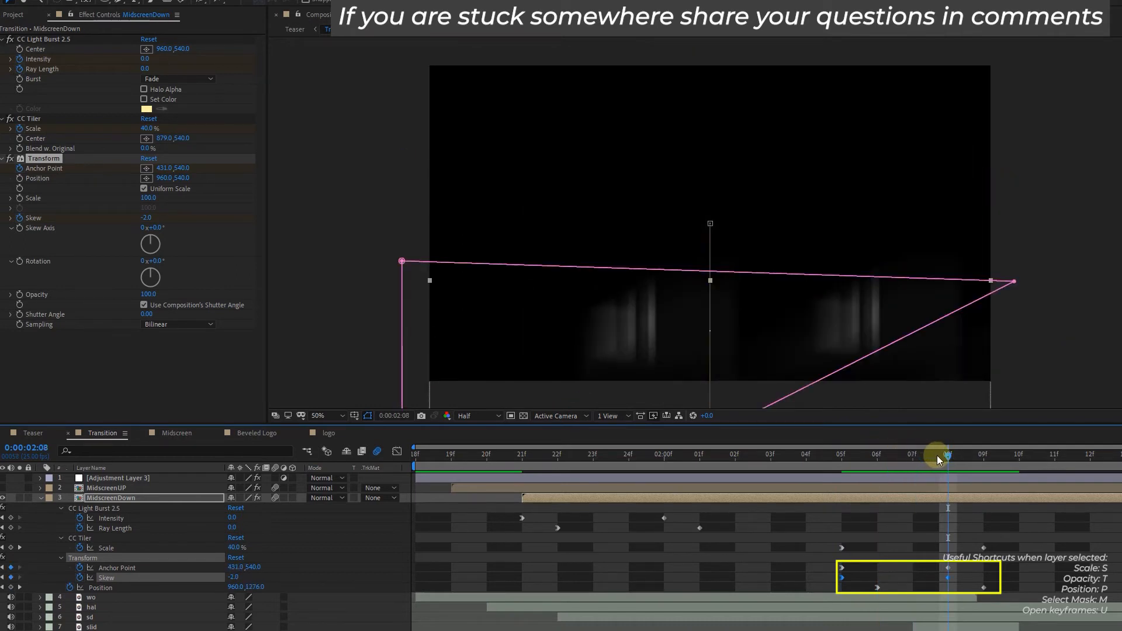
{"action": "mouse_move", "coordinate": [885, 508]}
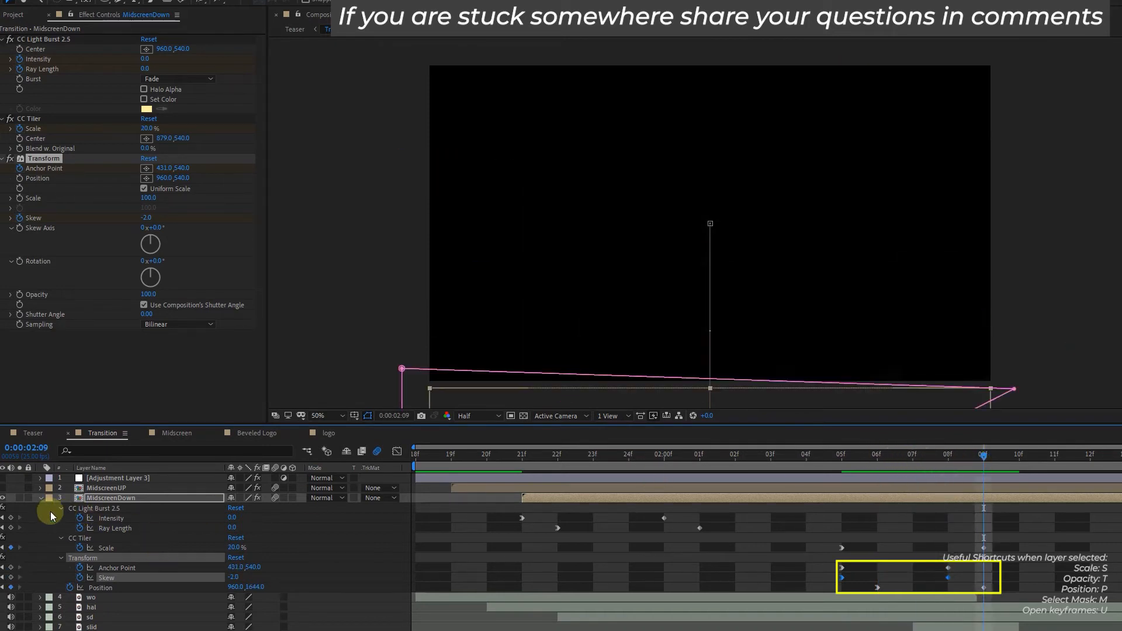
{"action": "left_click", "coordinate": [106, 488]}
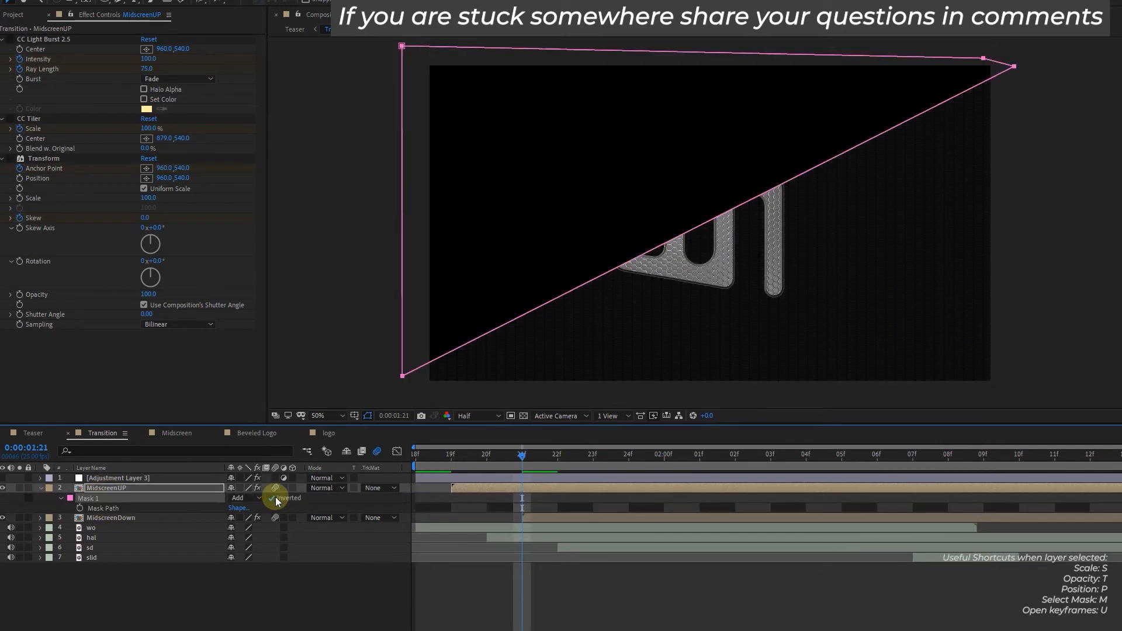
Mirror the light burst, tiling and opposite-skew slide onto MidscreenUP and preview the split logo.
{"action": "left_click", "coordinate": [273, 498]}
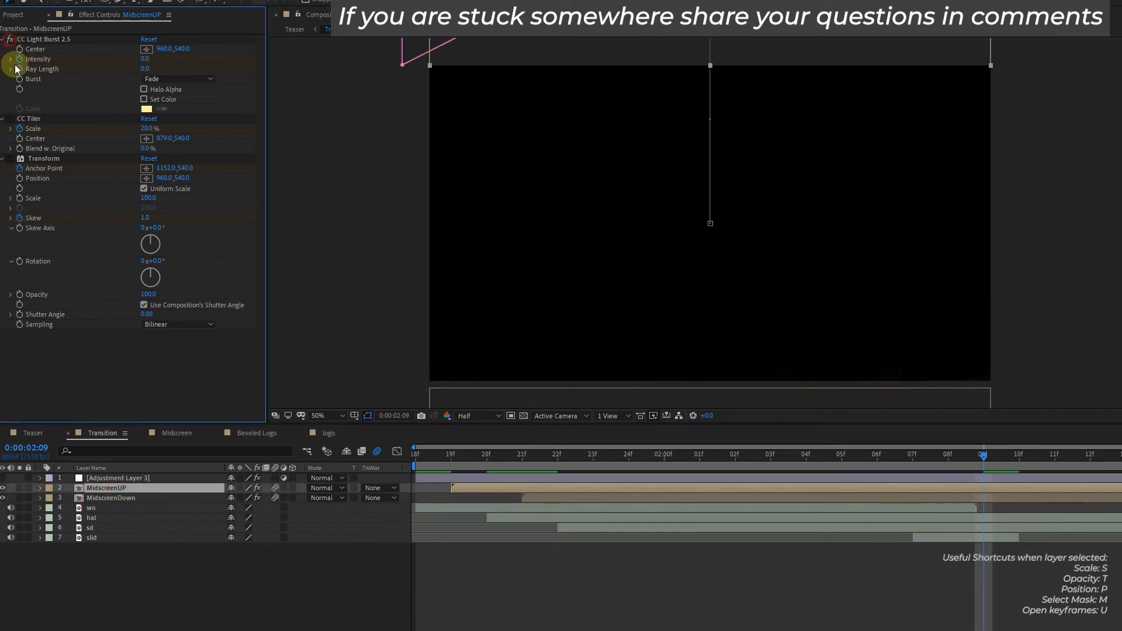
{"action": "left_click", "coordinate": [111, 498]}
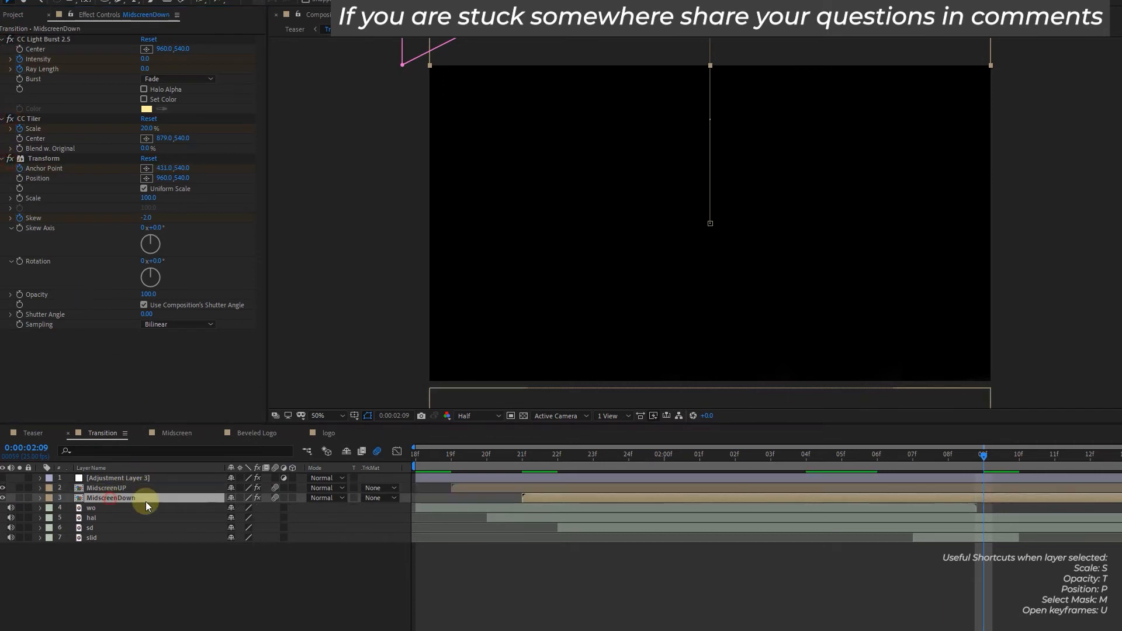
{"action": "left_click", "coordinate": [611, 454]}
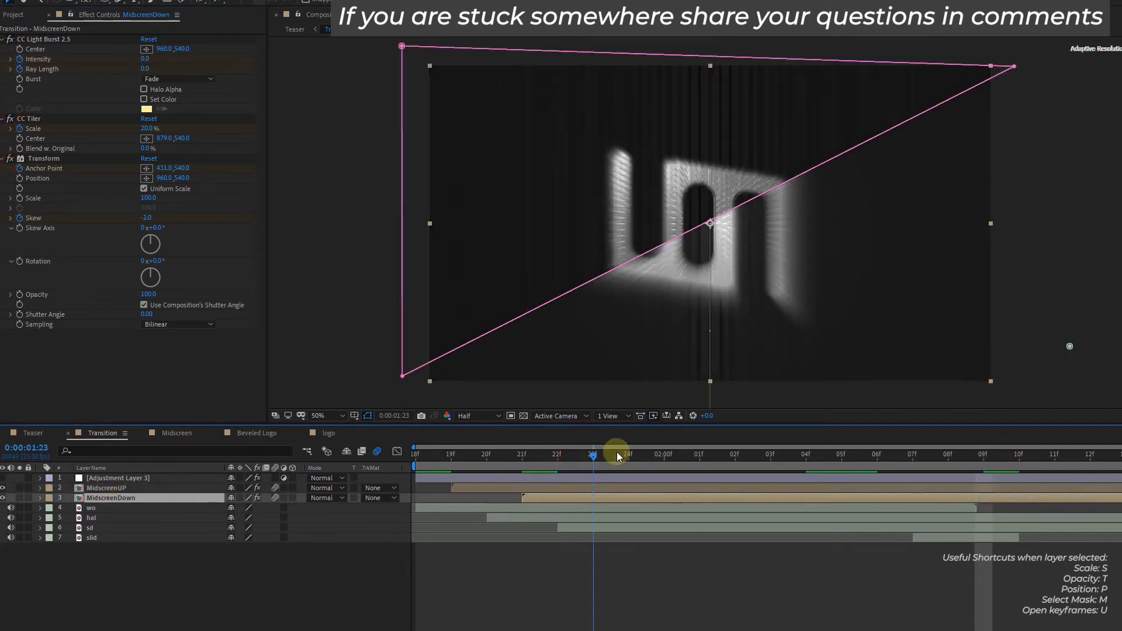
{"action": "left_click_drag", "start_coordinate": [615, 454], "coordinate": [837, 454]}
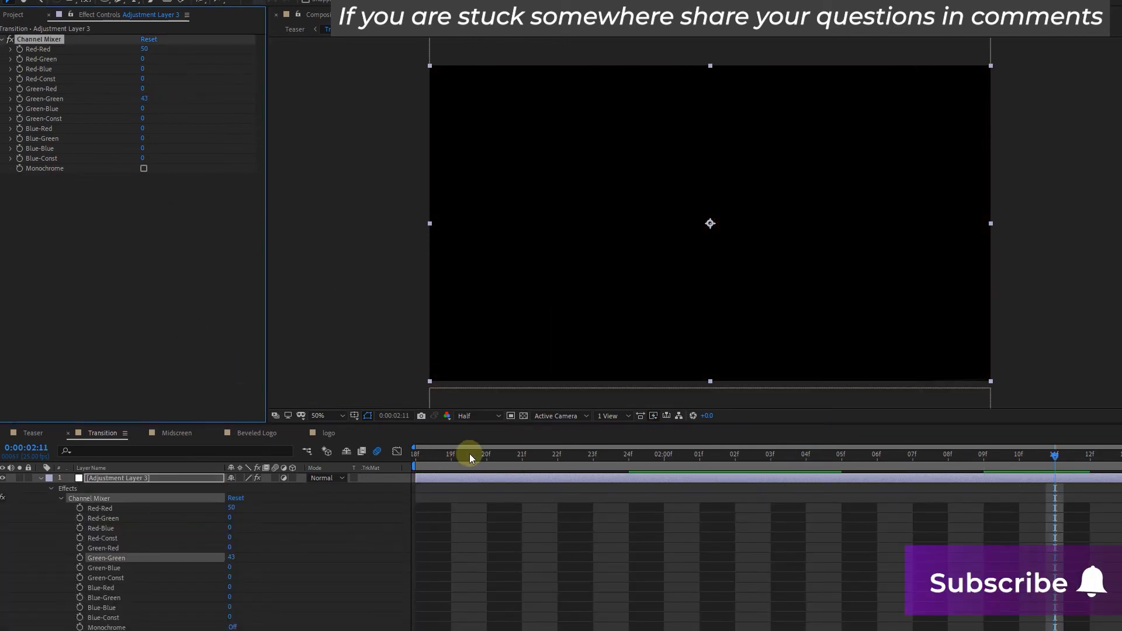
At an earlier frame, raise a Channel Mixer value on Adjustment Layer 3 to tint the logo yellow.
{"action": "left_click_drag", "start_coordinate": [469, 455], "coordinate": [523, 455]}
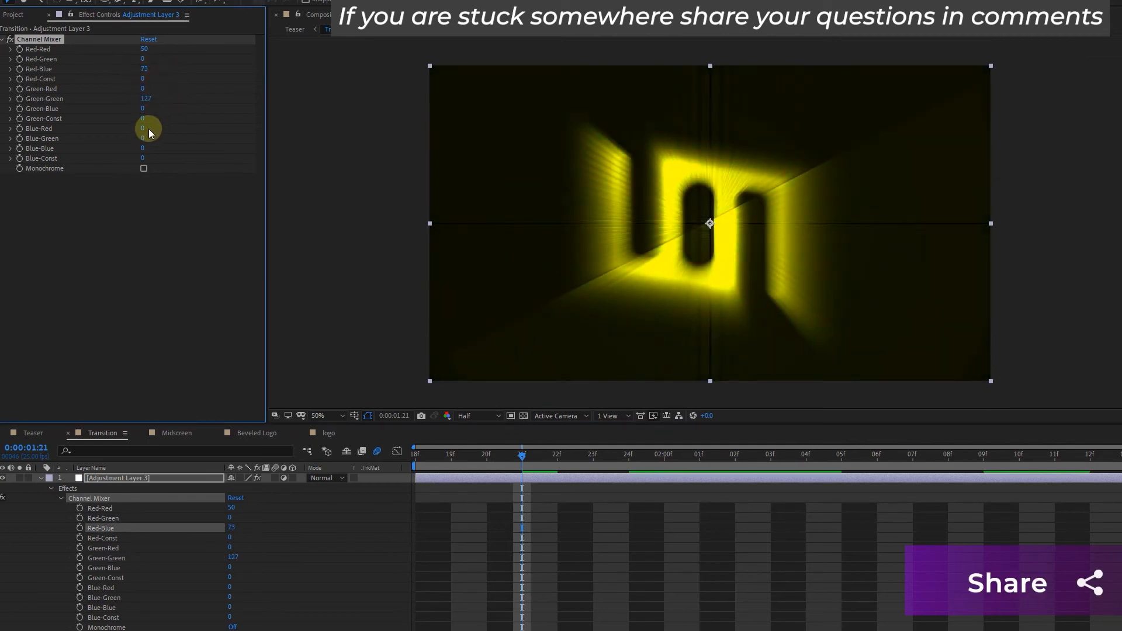
{"action": "left_click_drag", "start_coordinate": [141, 128], "coordinate": [240, 176]}
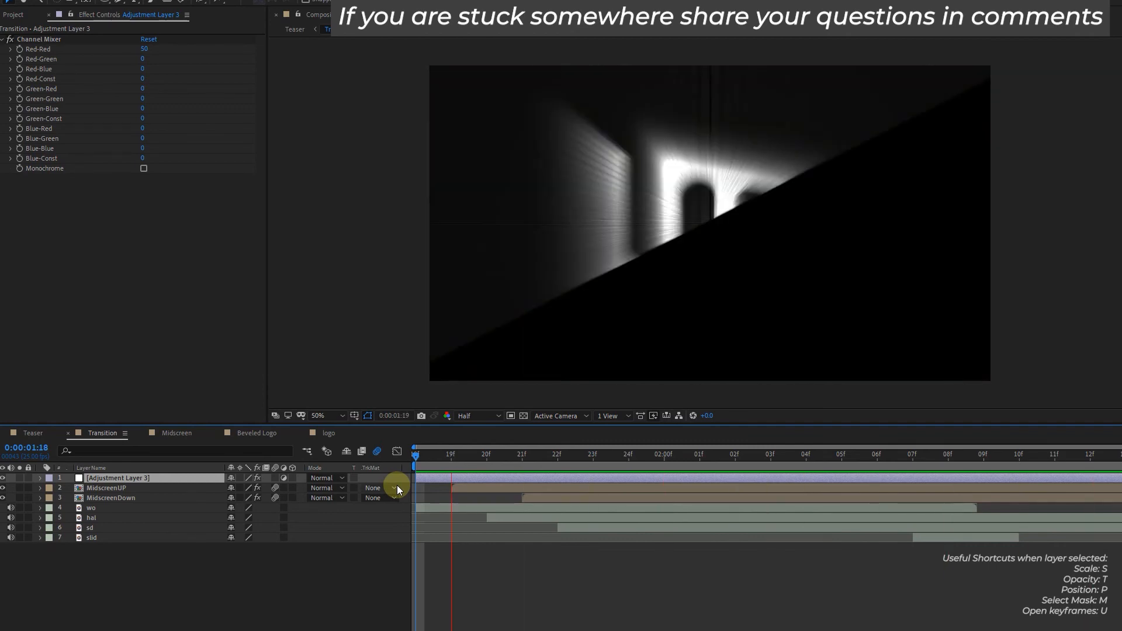
{"action": "left_click", "coordinate": [697, 455]}
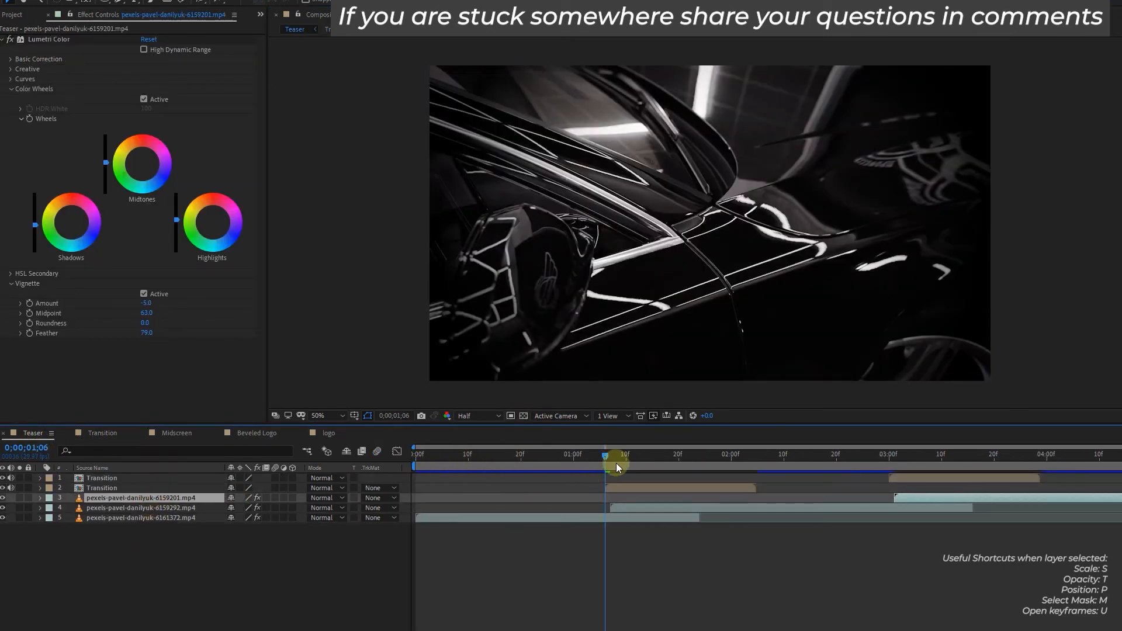
Preview the Teaser timeline with two Transition layers above the graded car clips.
{"action": "left_click", "coordinate": [102, 487]}
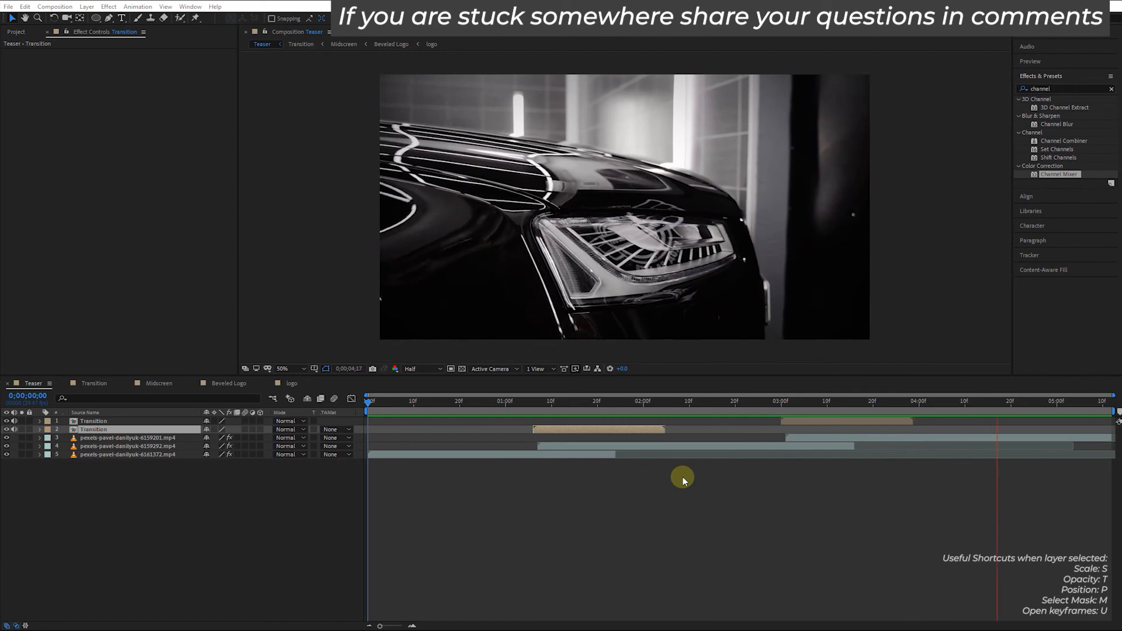
{"action": "left_click", "coordinate": [525, 401]}
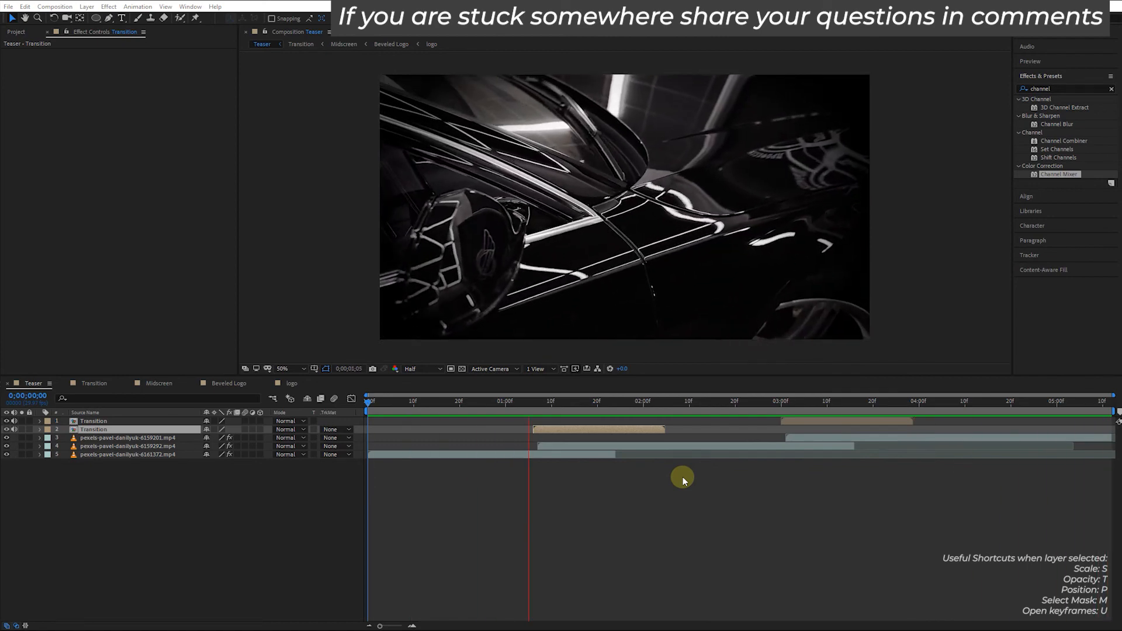